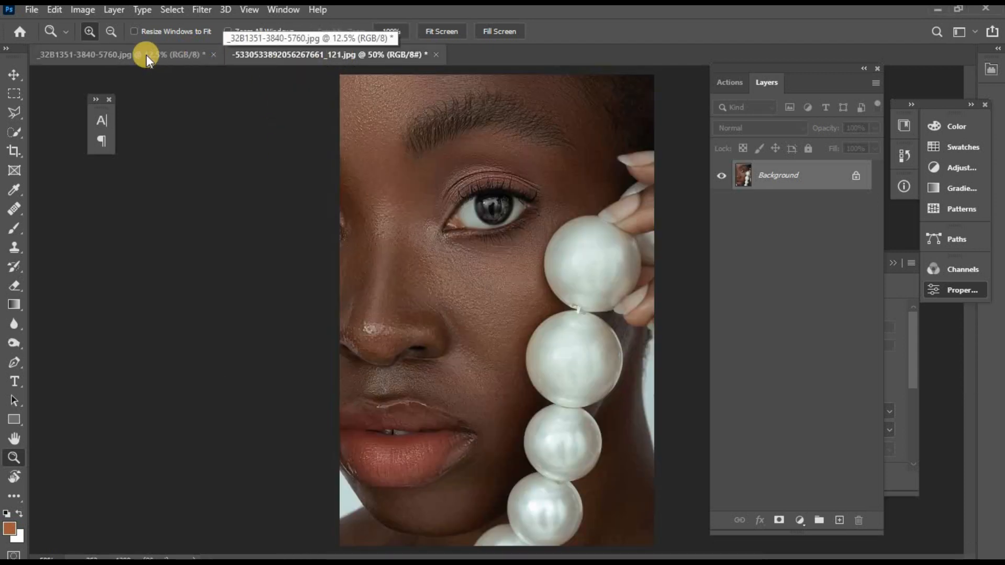
- Bring the black-and-white sunglasses portrait (_32B1351) to the front
left_click(330, 54)
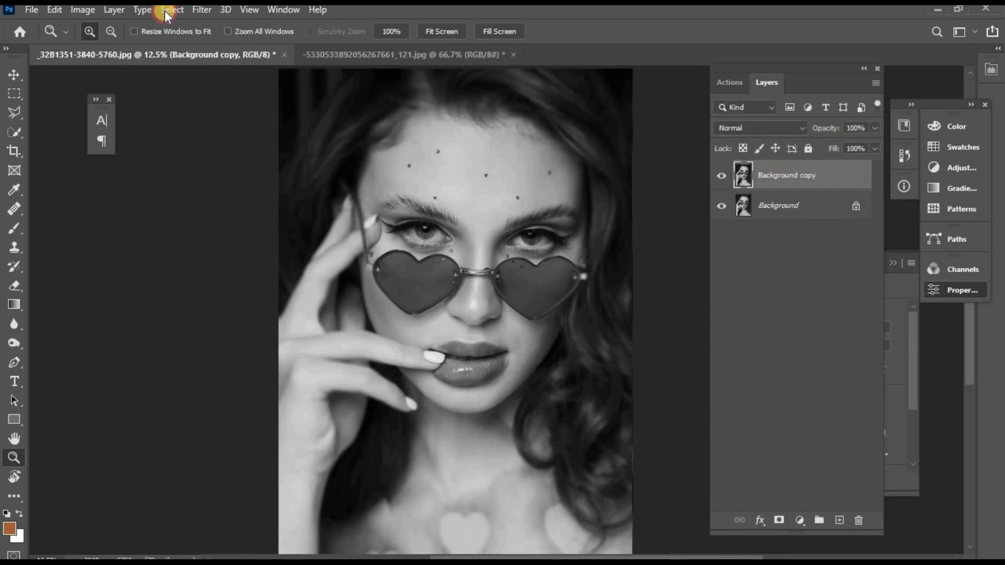
- Dismiss Brightness/Contrast, then preview High Pass on Background copy at a 10-pixel radius
left_click(82, 8)
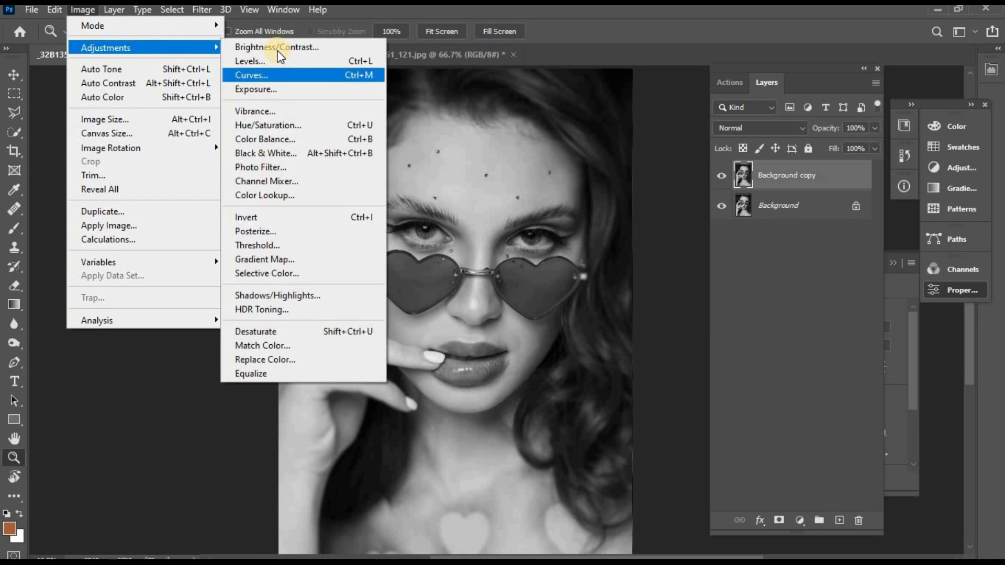
left_click(276, 47)
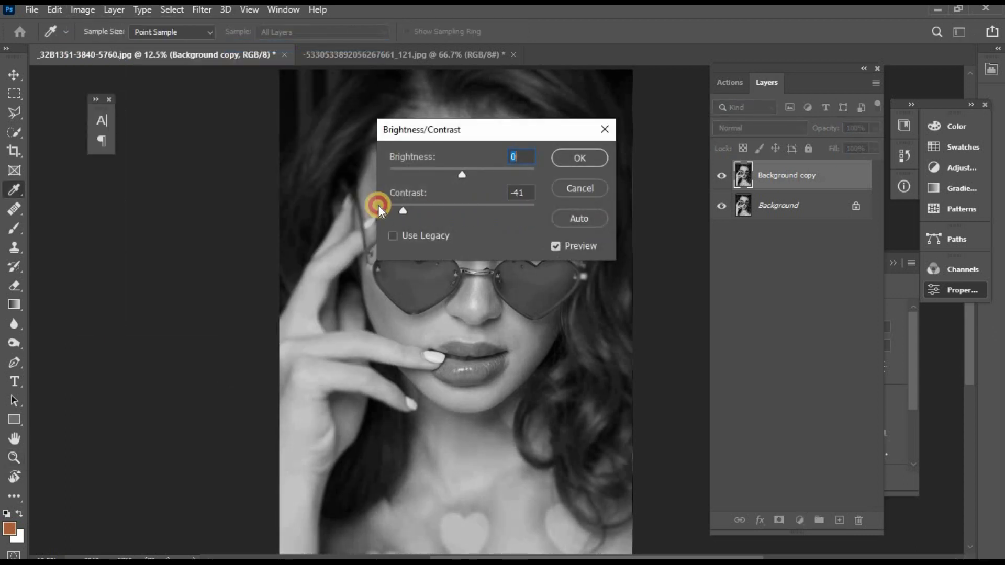
left_click(579, 158)
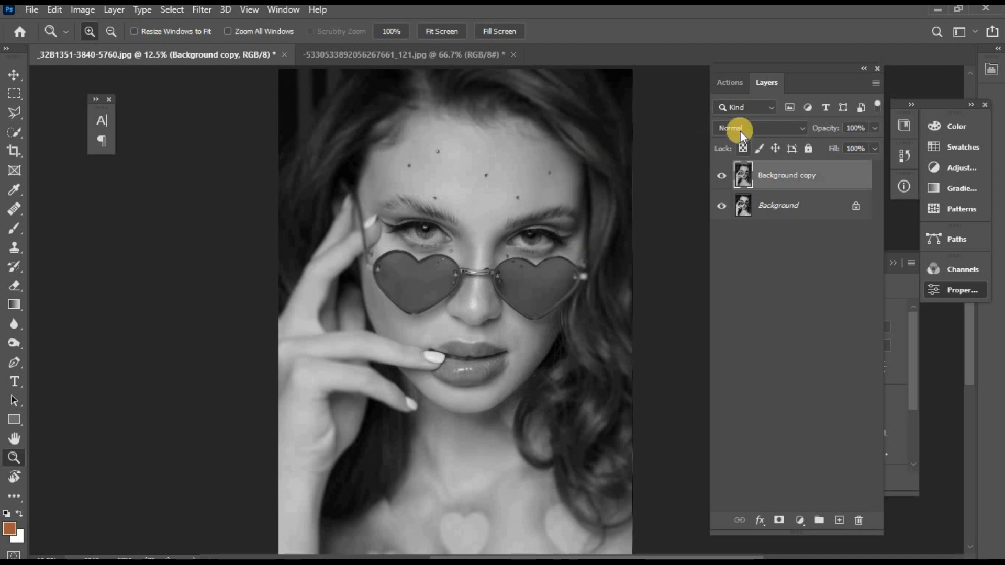
left_click(201, 8)
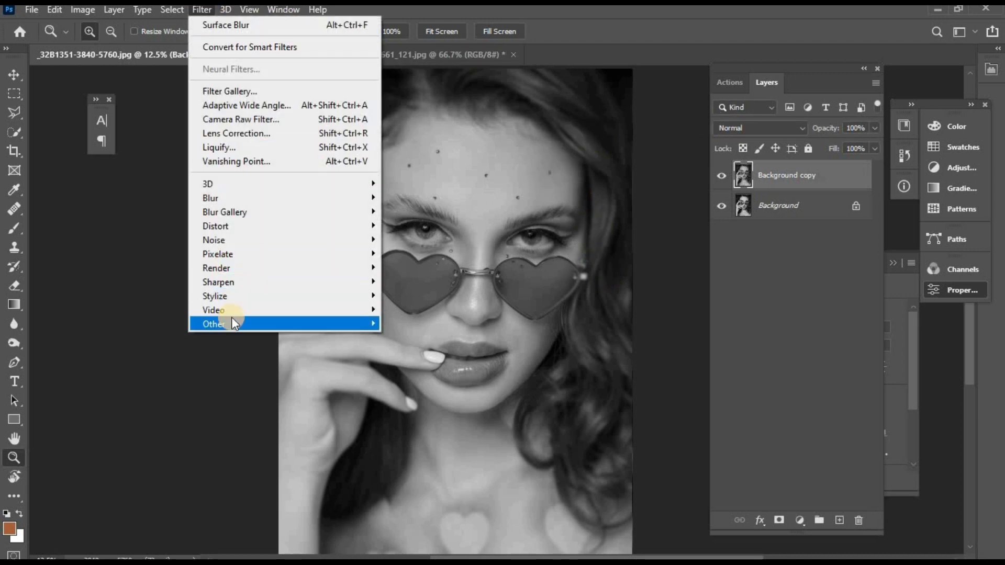
left_click(214, 323)
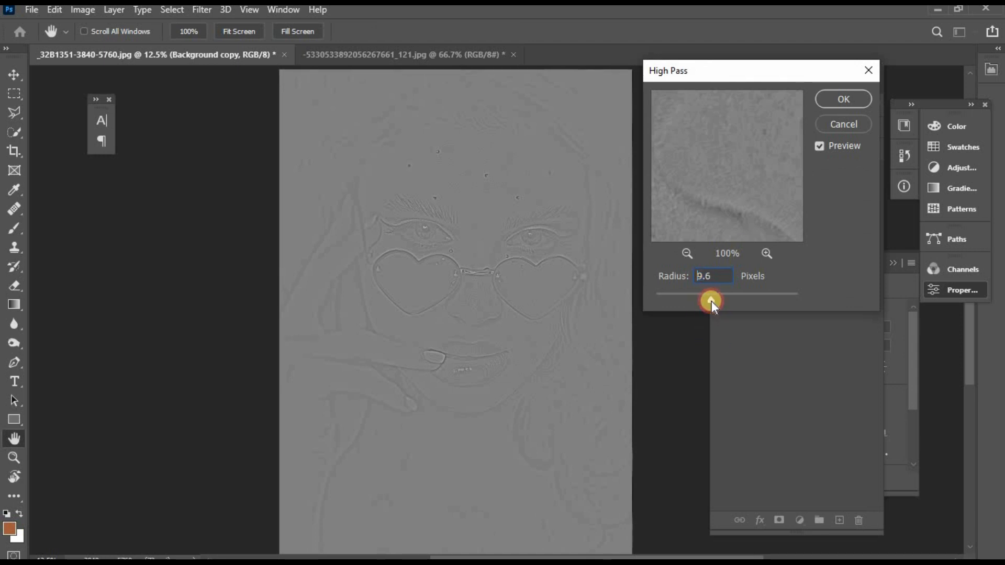
left_click_drag(710, 299, 713, 300)
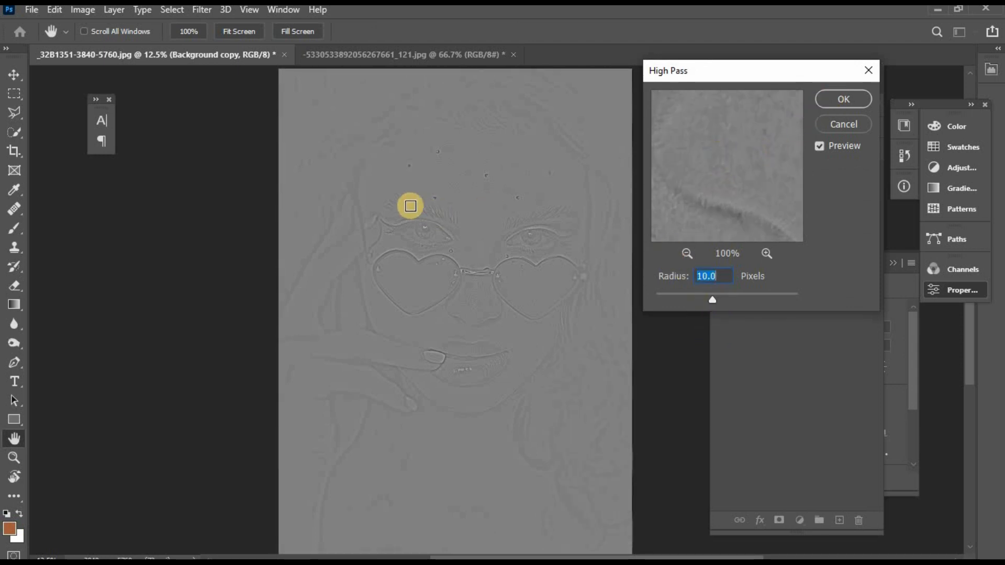
mouse_move(523, 352)
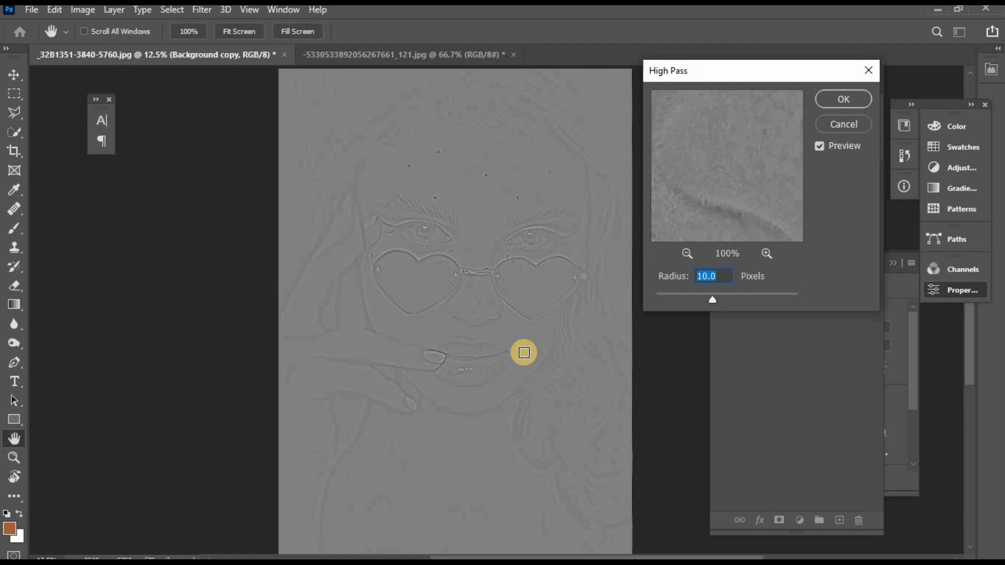
mouse_move(351, 302)
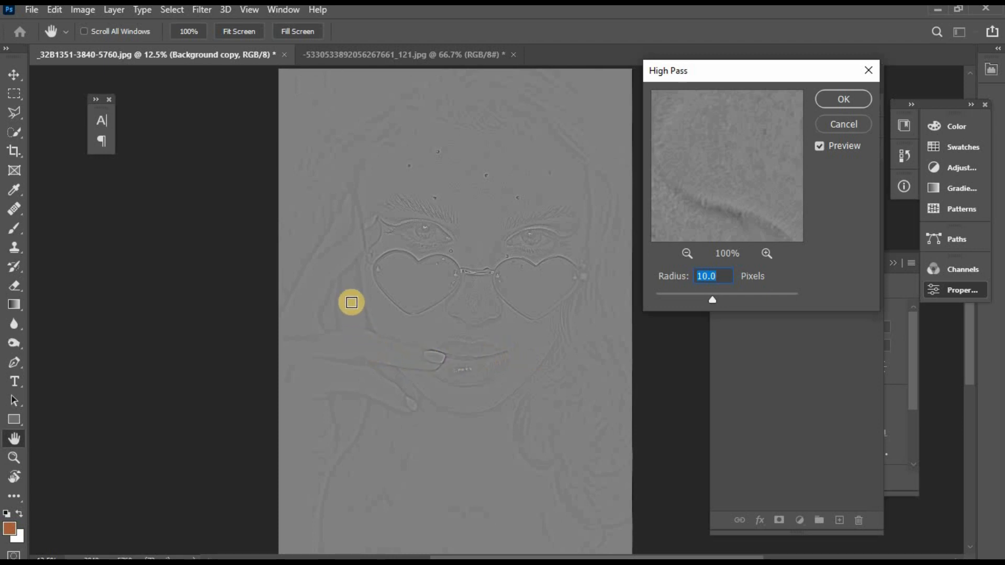
mouse_move(408, 399)
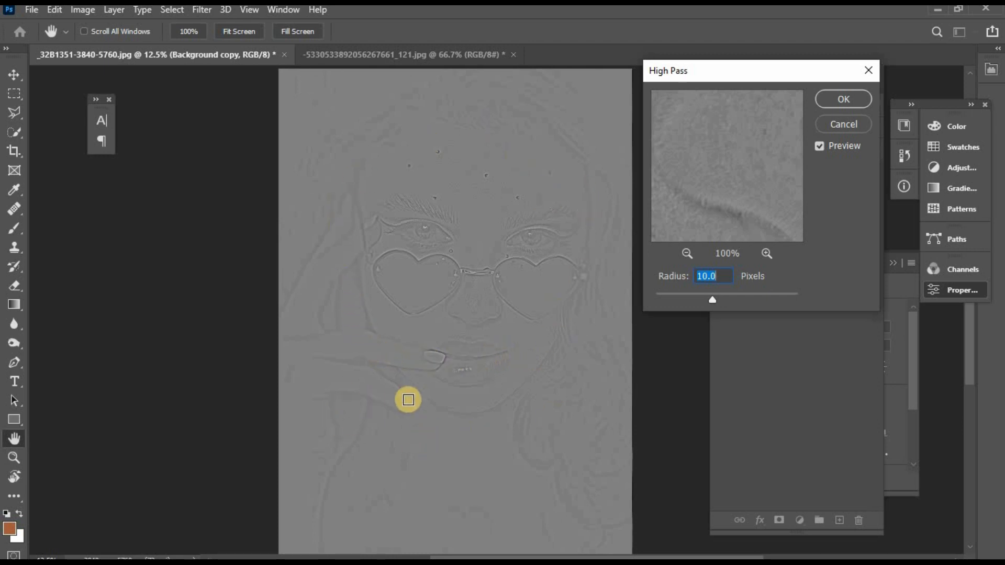
- Apply the High Pass filter and compare Soft, Hard and Vivid Light blends
left_click(842, 99)
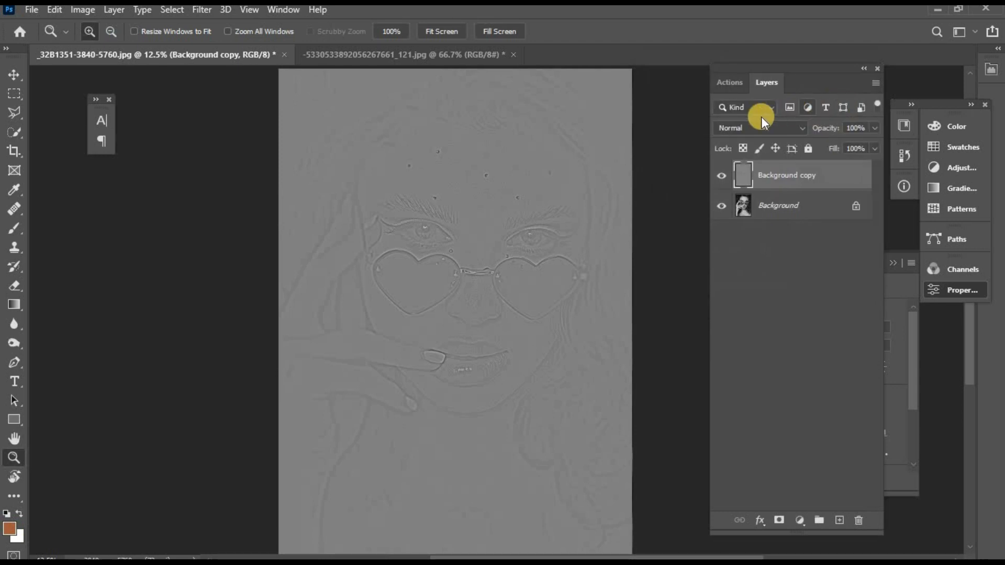
left_click(759, 128)
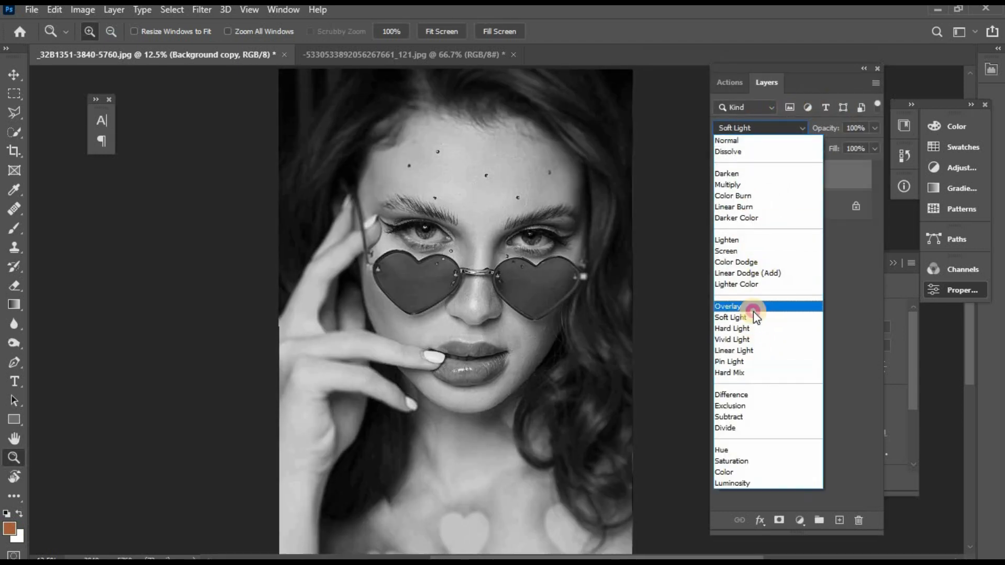
left_click(728, 306)
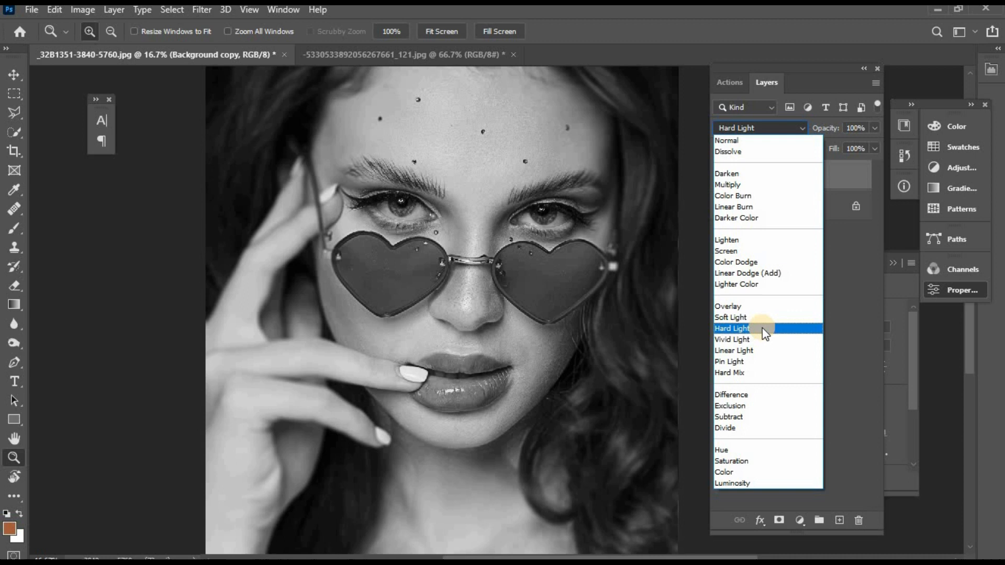
left_click(731, 328)
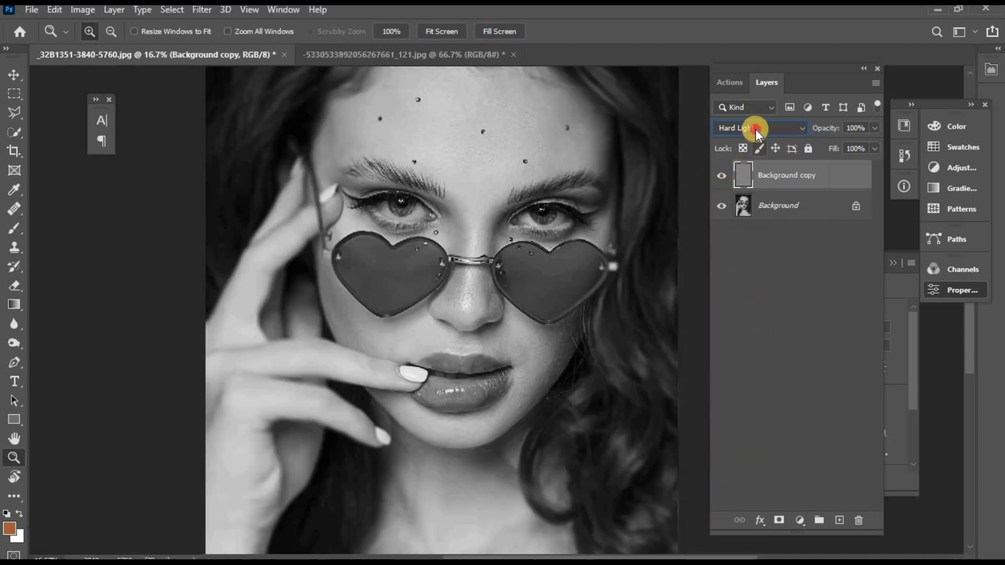
left_click(760, 128)
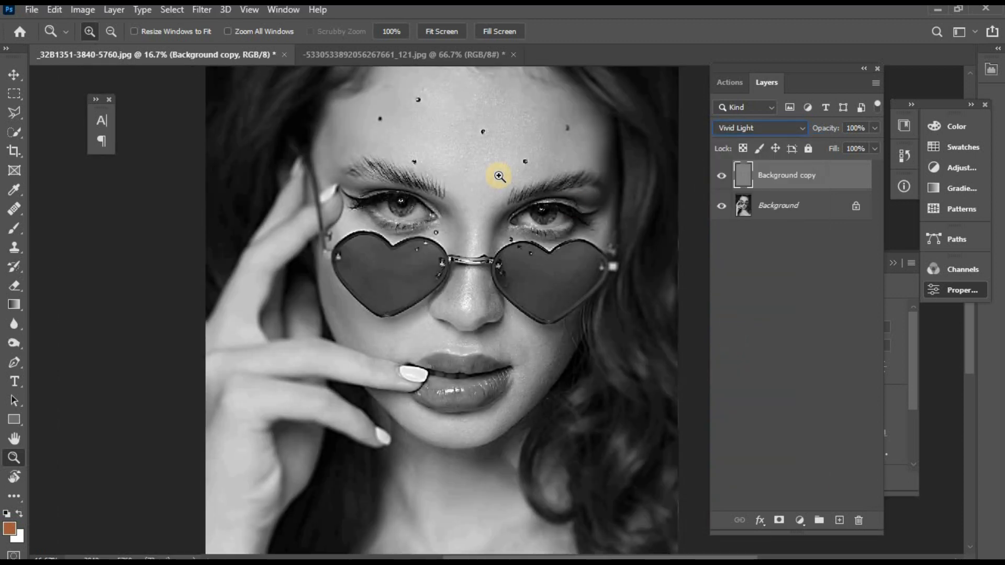
left_click(499, 176)
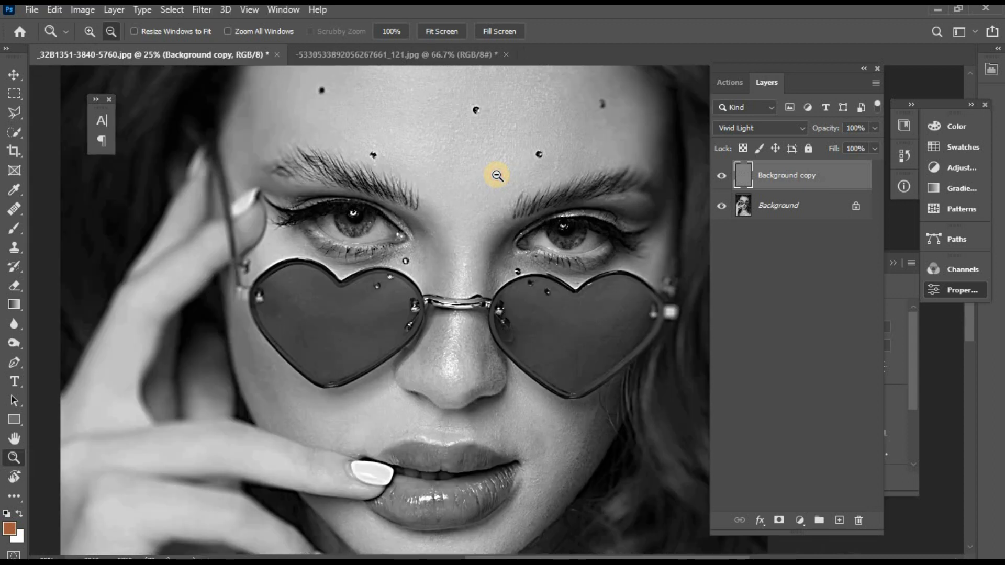
- Try Linear Light, settle on Overlay at 57% opacity, and zoom into the eyes
left_click(759, 127)
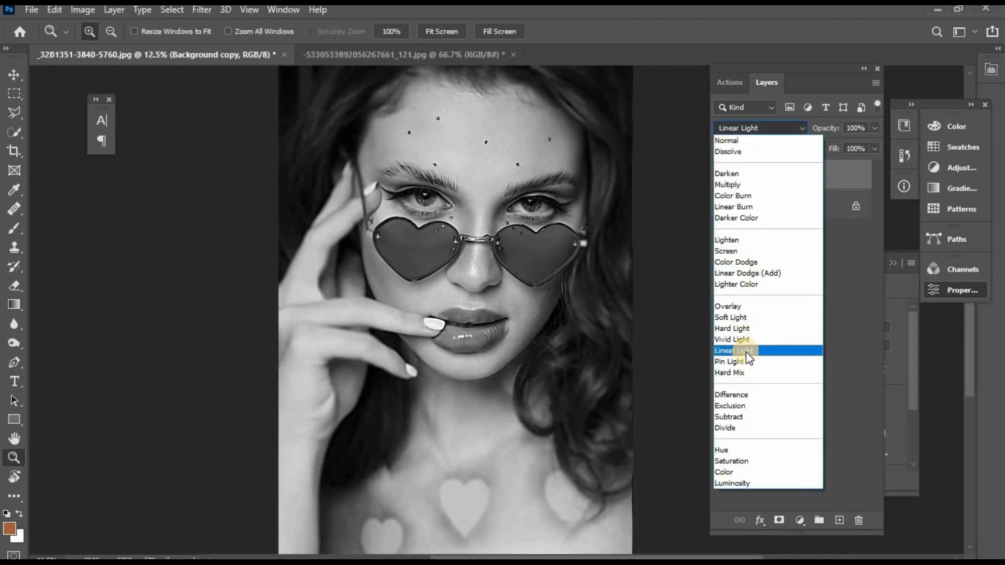
left_click(734, 351)
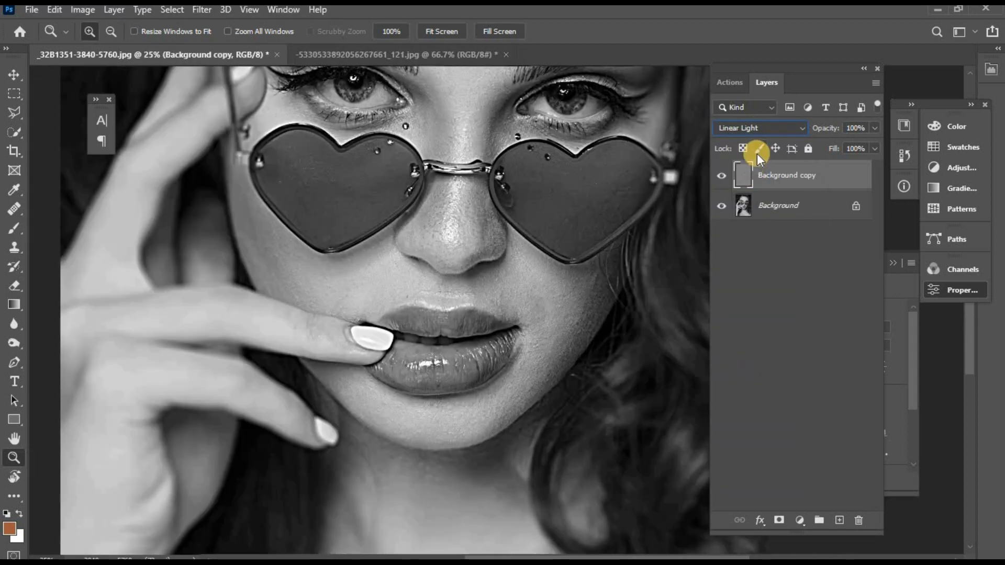
left_click(759, 128)
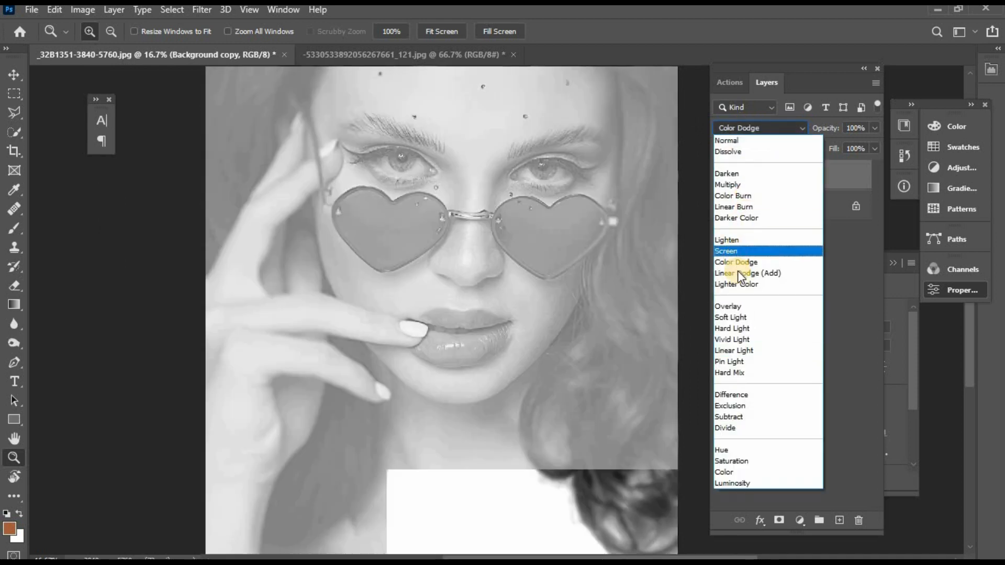
left_click(727, 306)
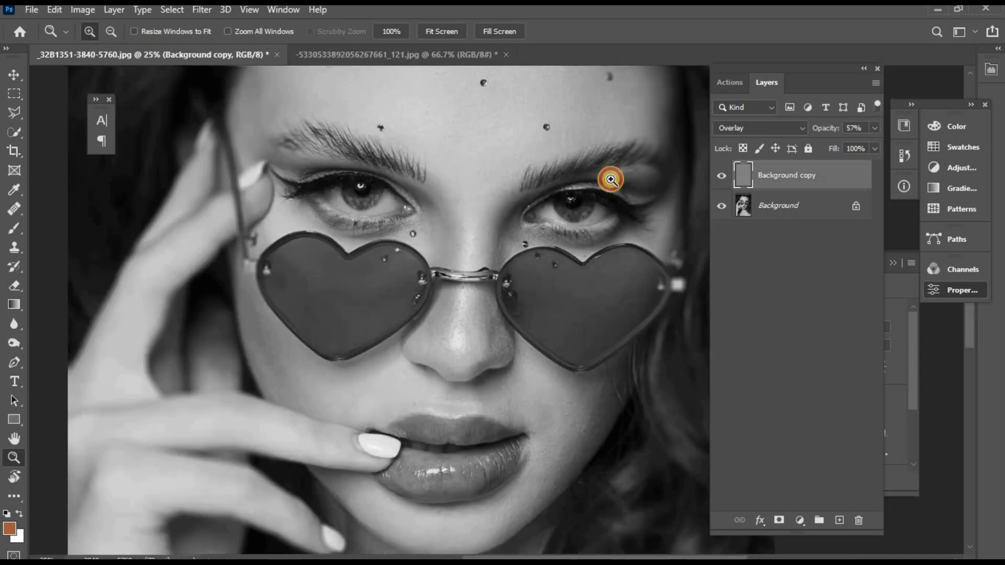
left_click(609, 179)
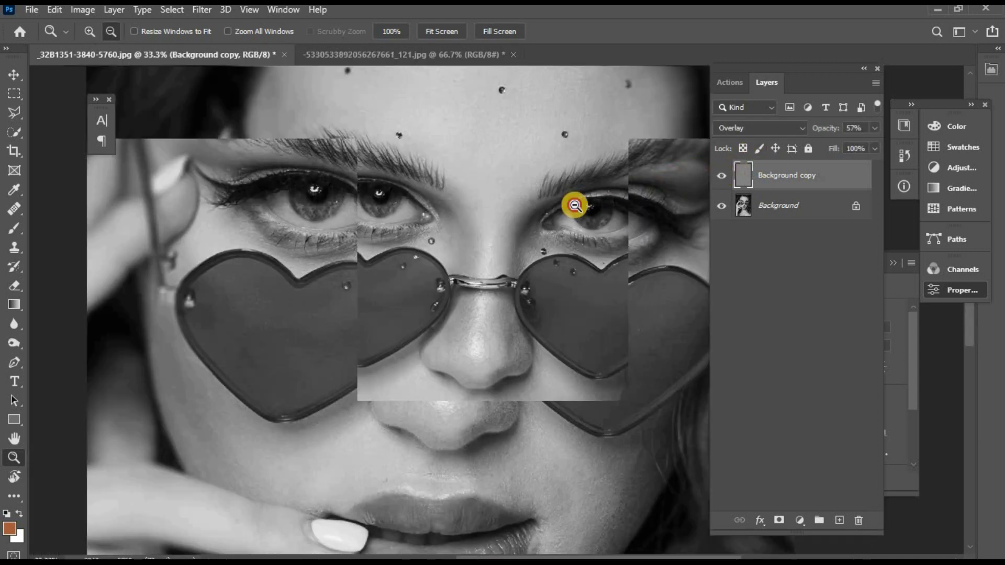
left_click(402, 54)
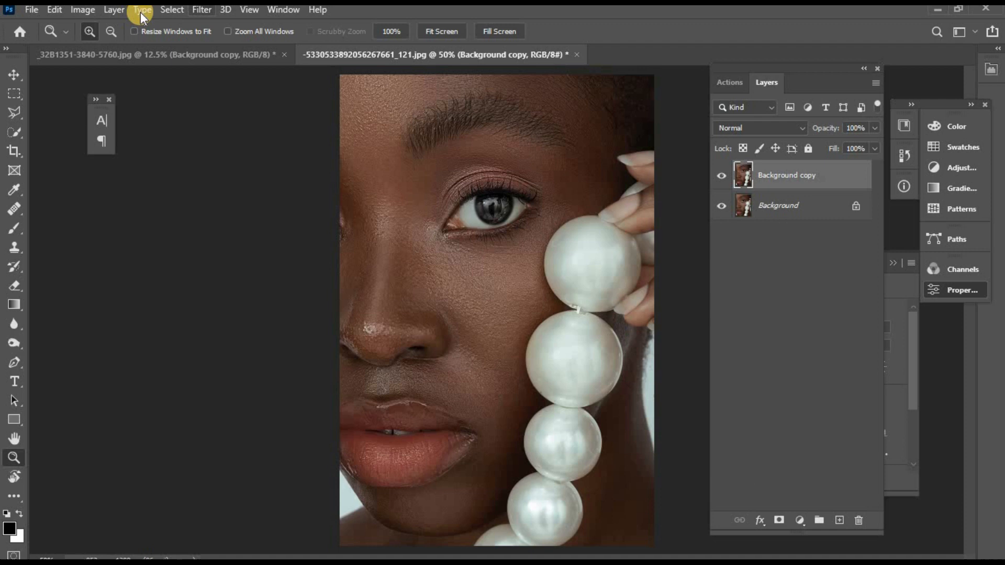
- Run the High Pass filter on the pearl portrait's Background copy layer
left_click(201, 9)
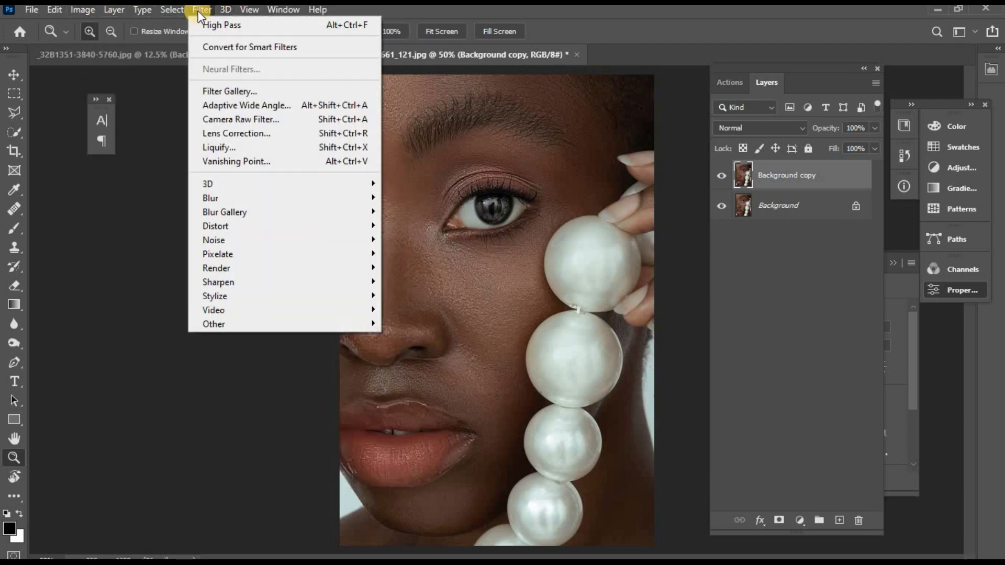
left_click(82, 9)
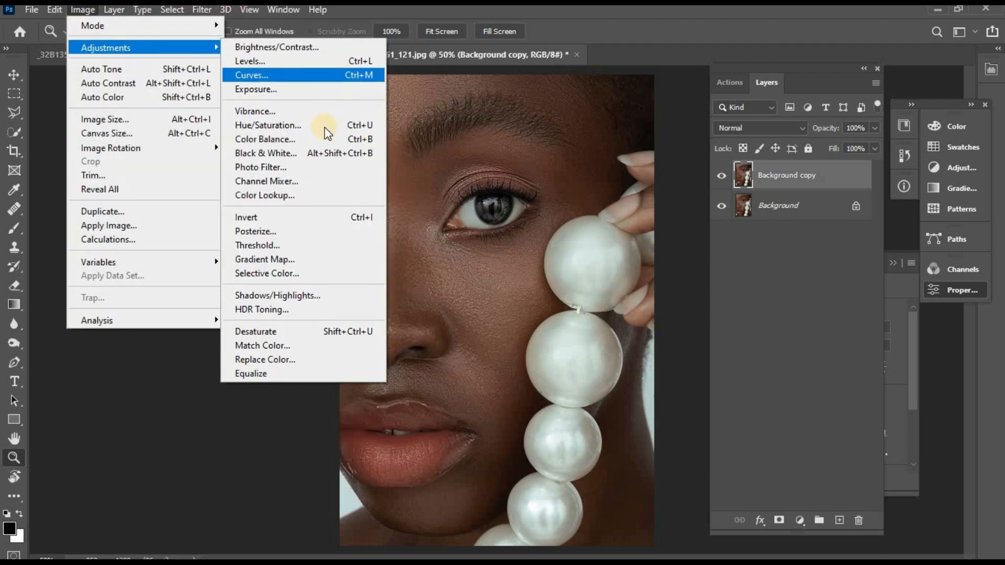
left_click(277, 46)
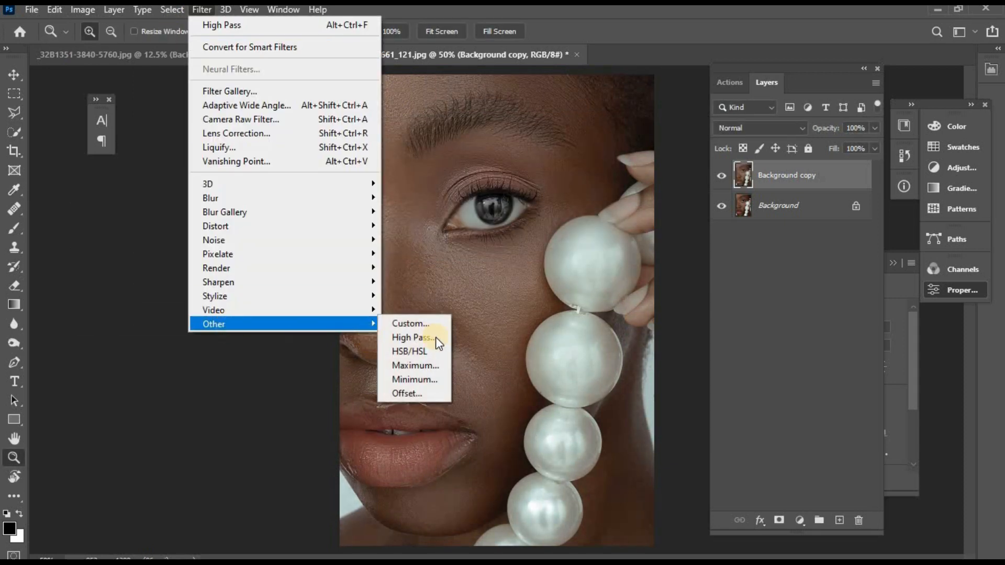
left_click(412, 337)
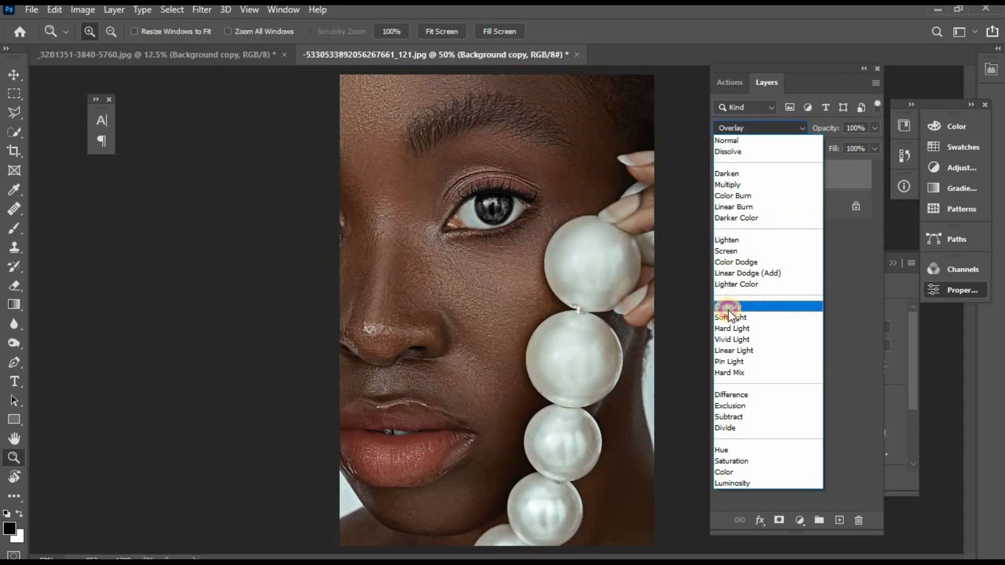
- Compare Overlay, Soft Light and Vivid Light, then keep Linear Light at 39% opacity
left_click(730, 316)
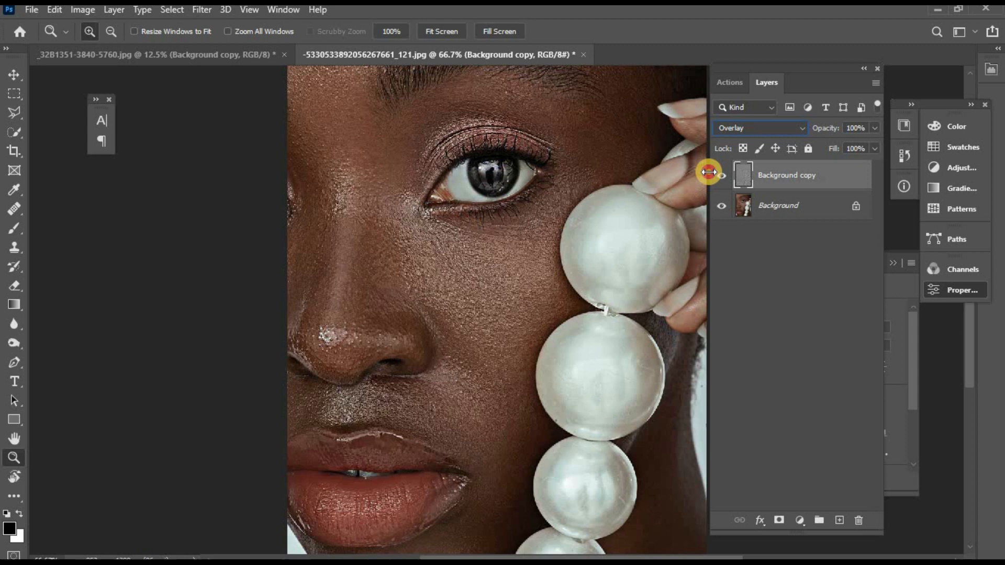
left_click(759, 127)
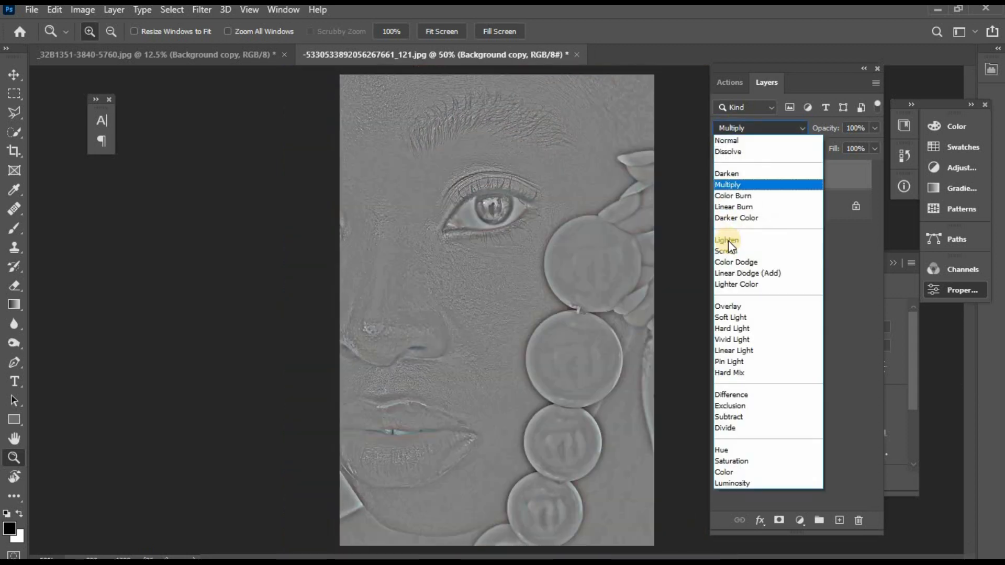
left_click(730, 317)
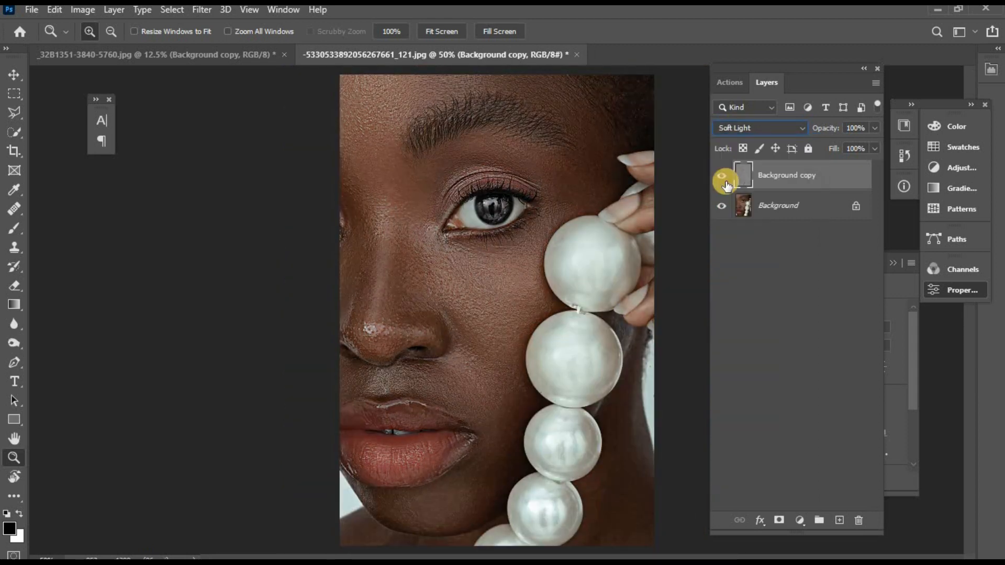
left_click(760, 128)
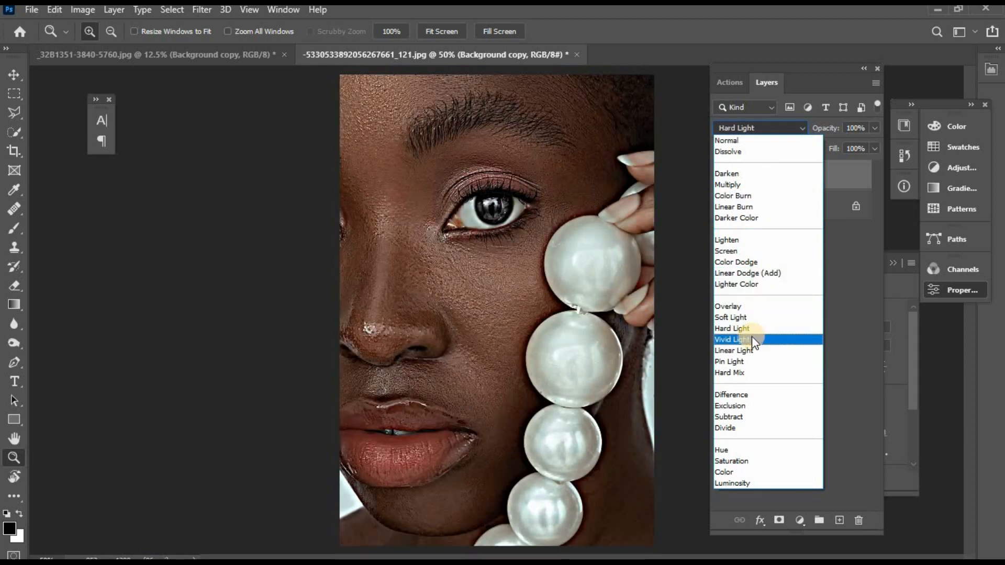
left_click(731, 339)
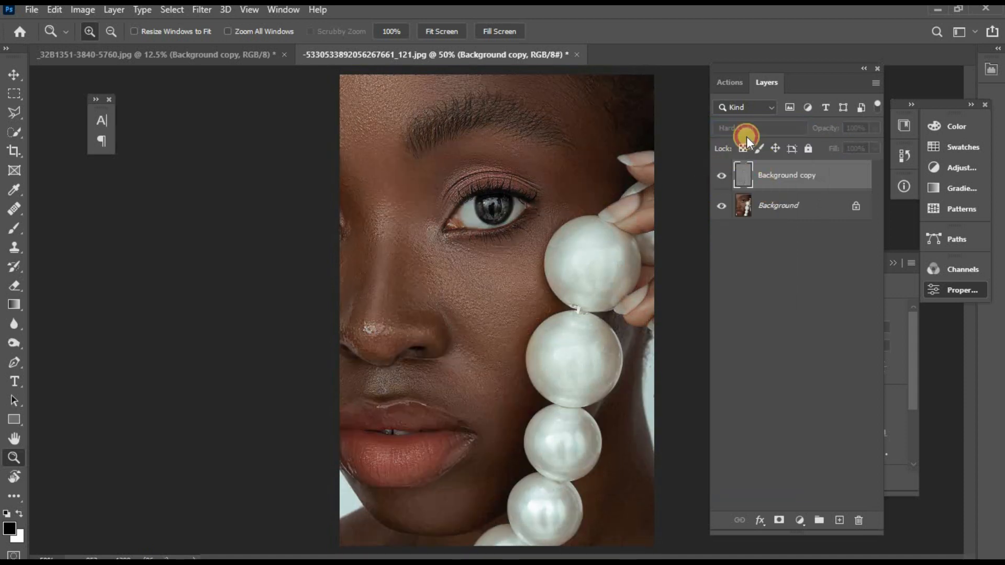
left_click(759, 128)
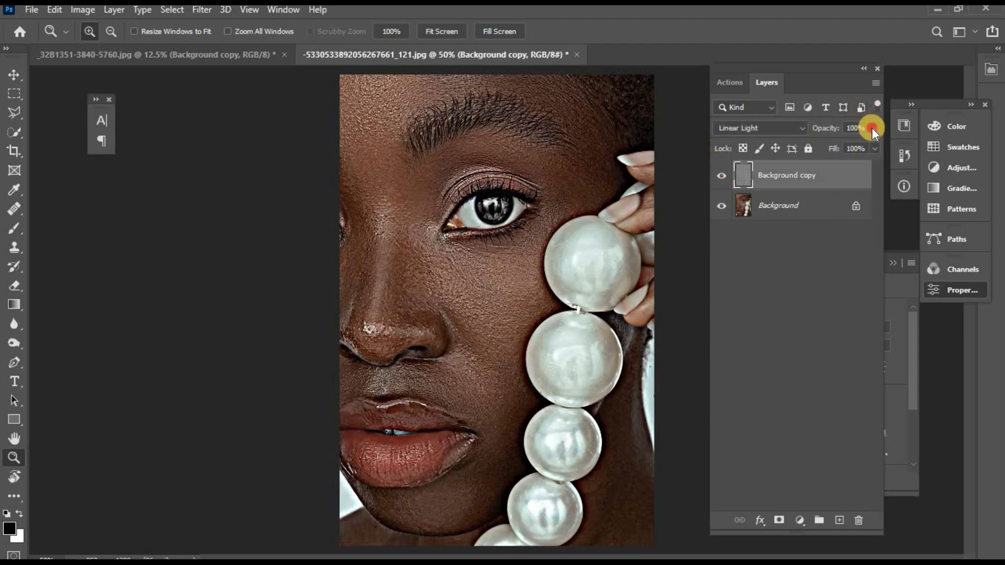
left_click_drag(872, 128, 763, 152)
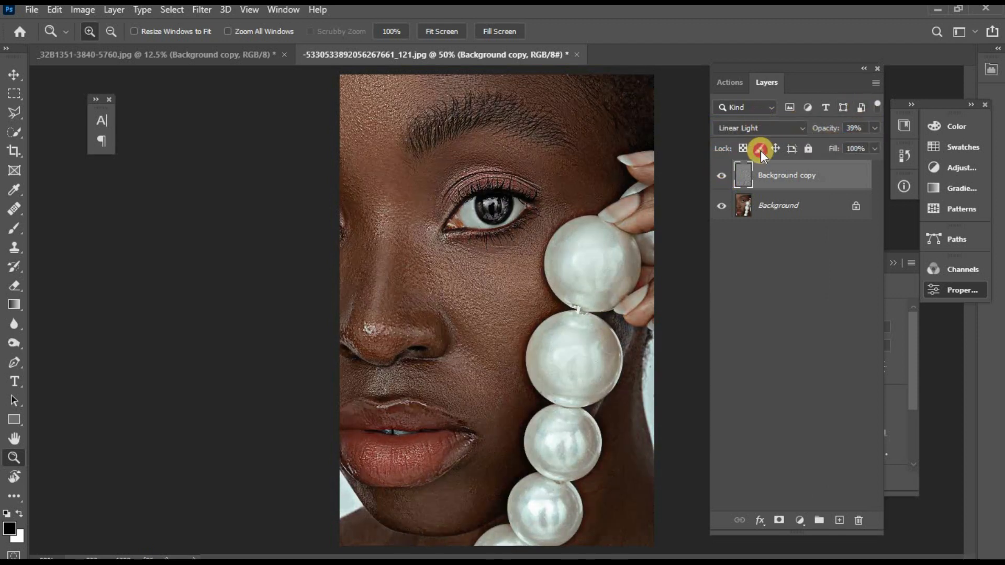
- Duplicate the Background twice, name the copies 'low' and 'high', and hide 'high'
left_click(759, 128)
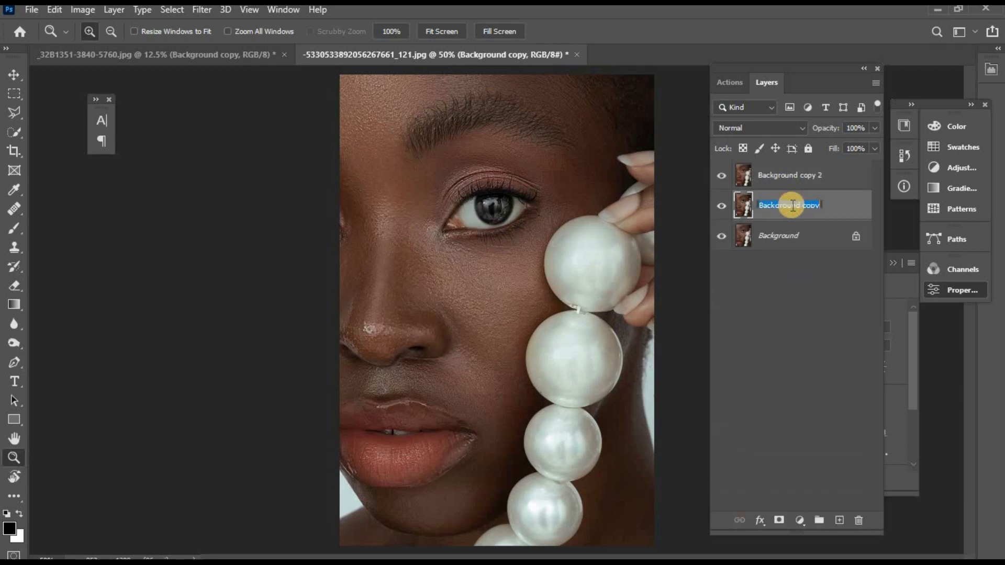
type("low")
left_click(790, 175)
type("high")
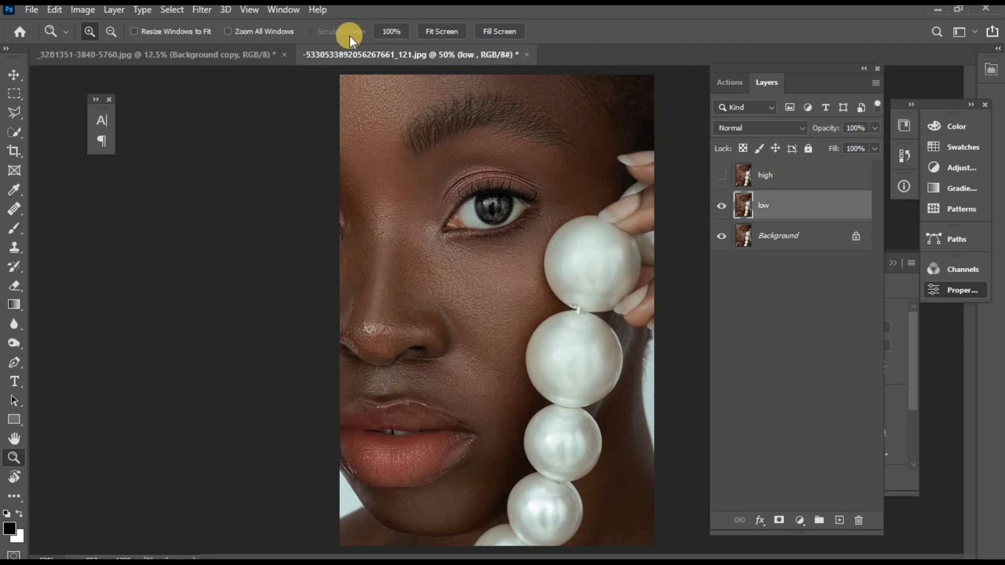
- Apply Surface Blur to the 'low' layer with radius 25 and threshold 16
left_click(201, 9)
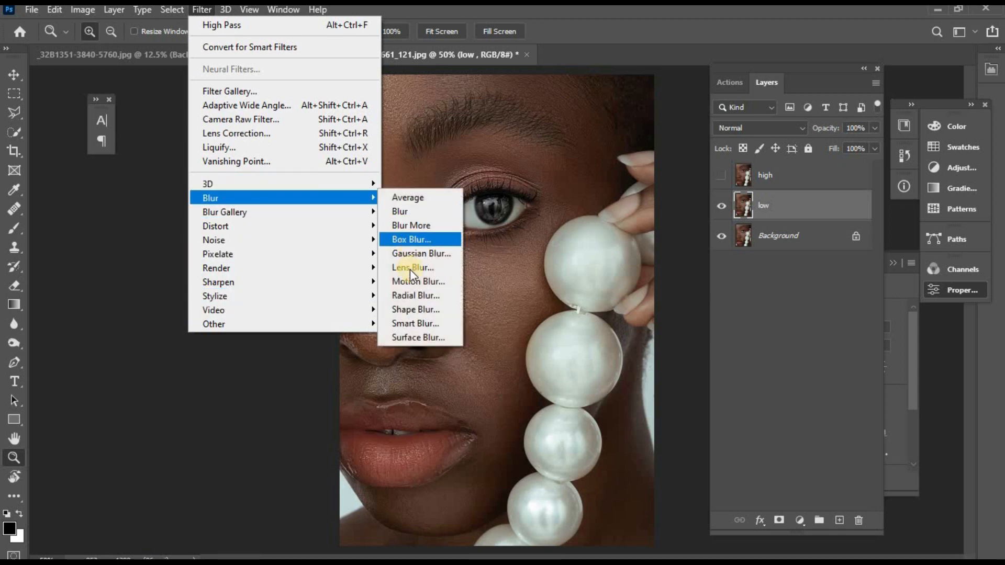
left_click(418, 337)
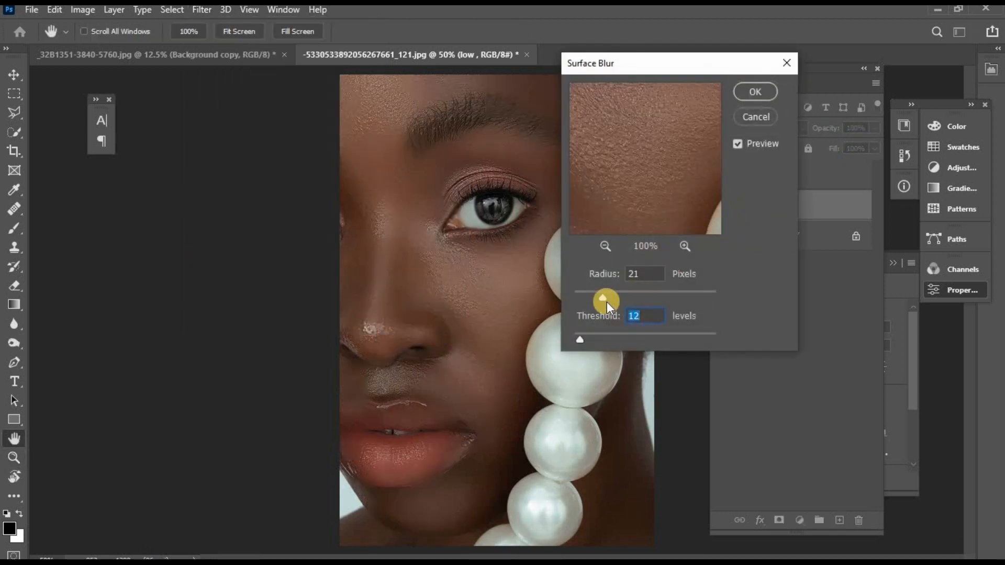
left_click_drag(602, 300, 610, 299)
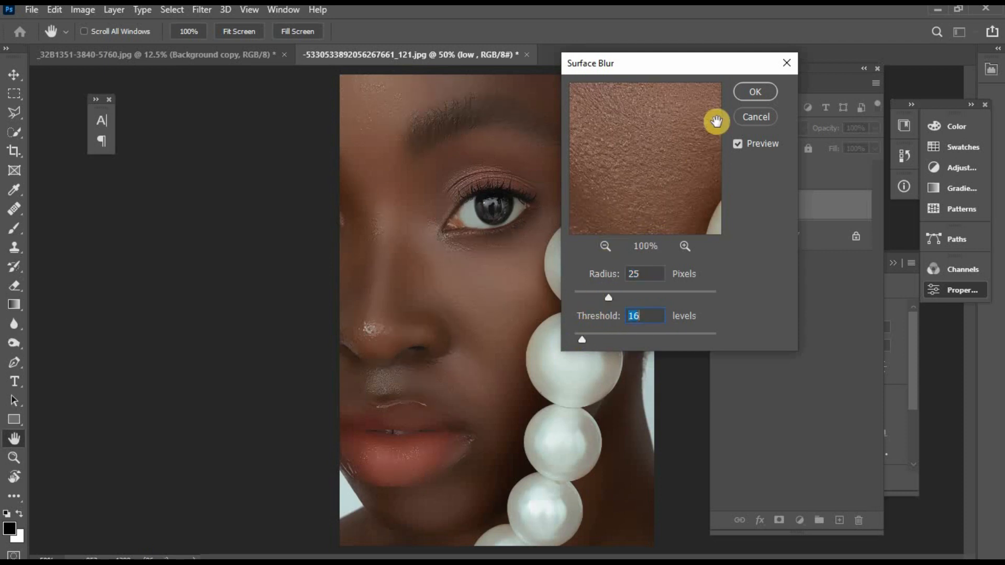
left_click(754, 91)
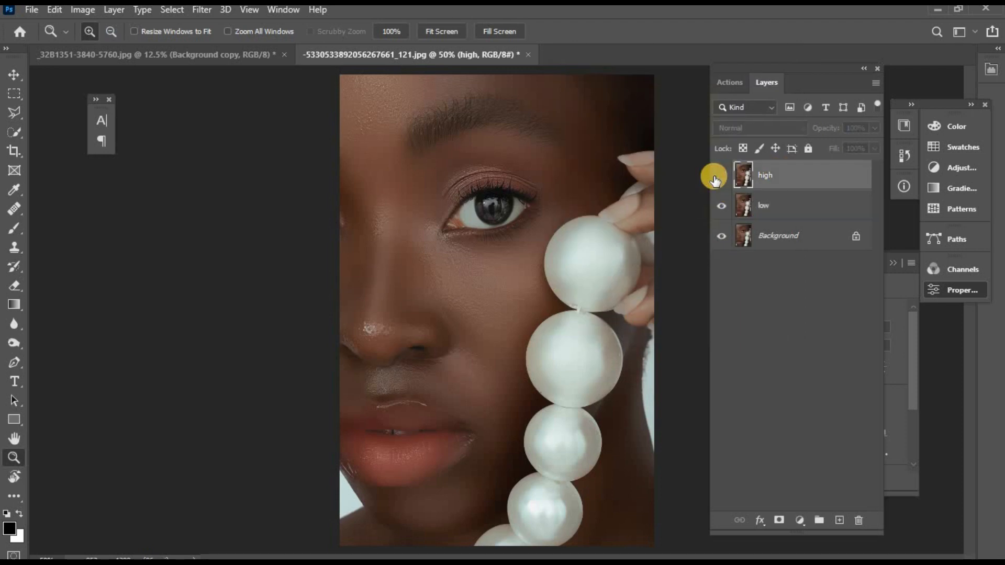
- Apply Image to 'high' from layer low: Subtract, Scale 2, Offset 128, Invert off
left_click(83, 9)
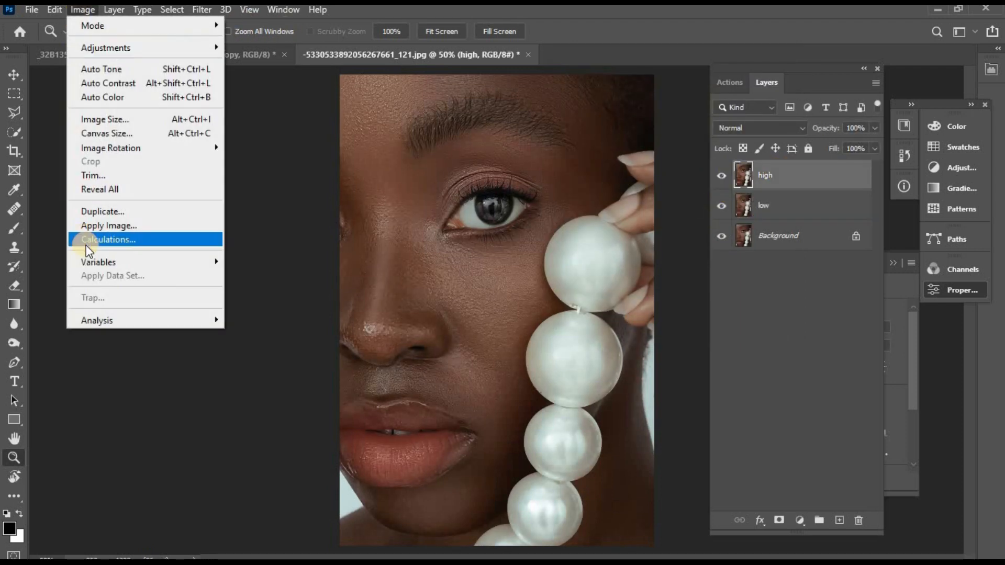
left_click(108, 225)
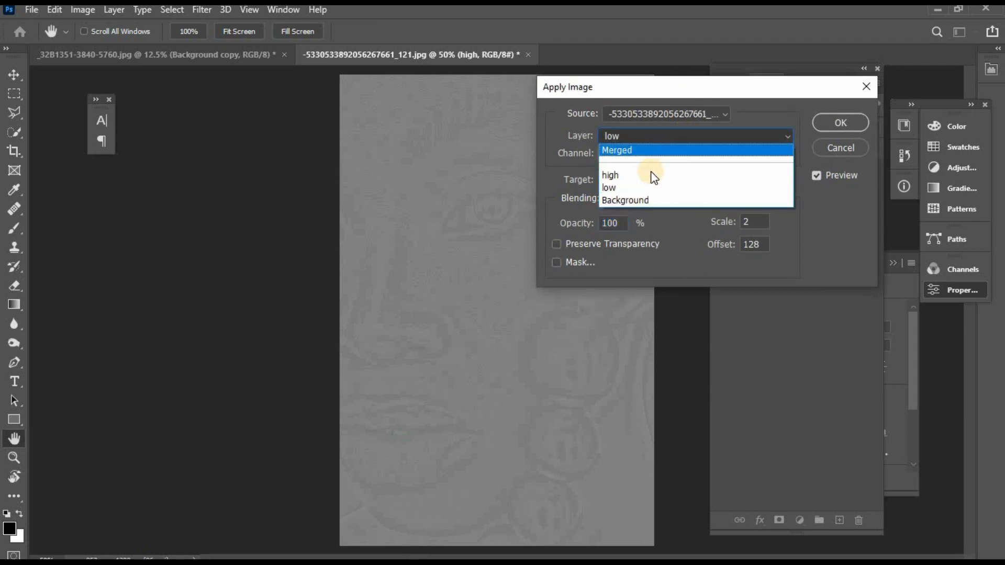
left_click(608, 188)
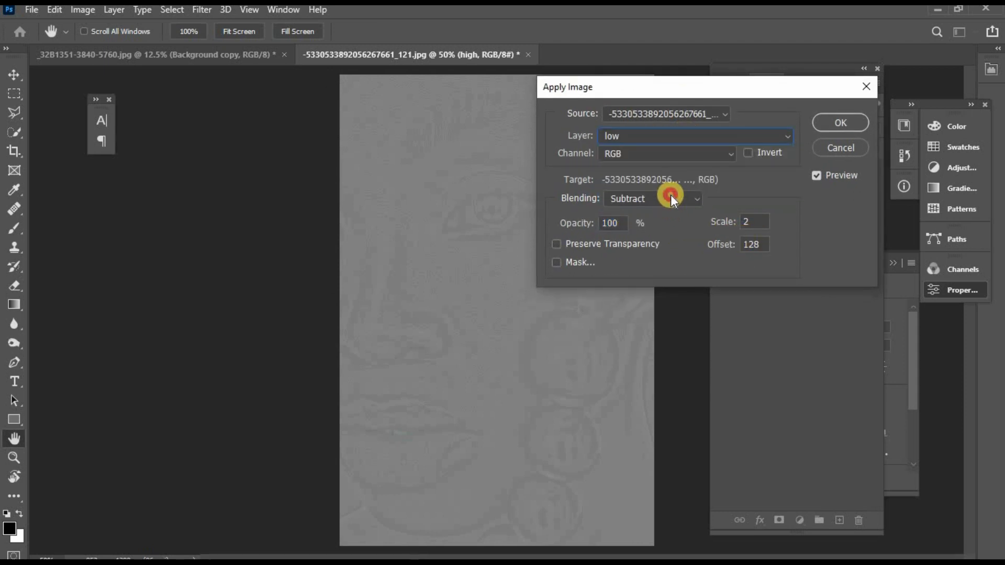
left_click(671, 198)
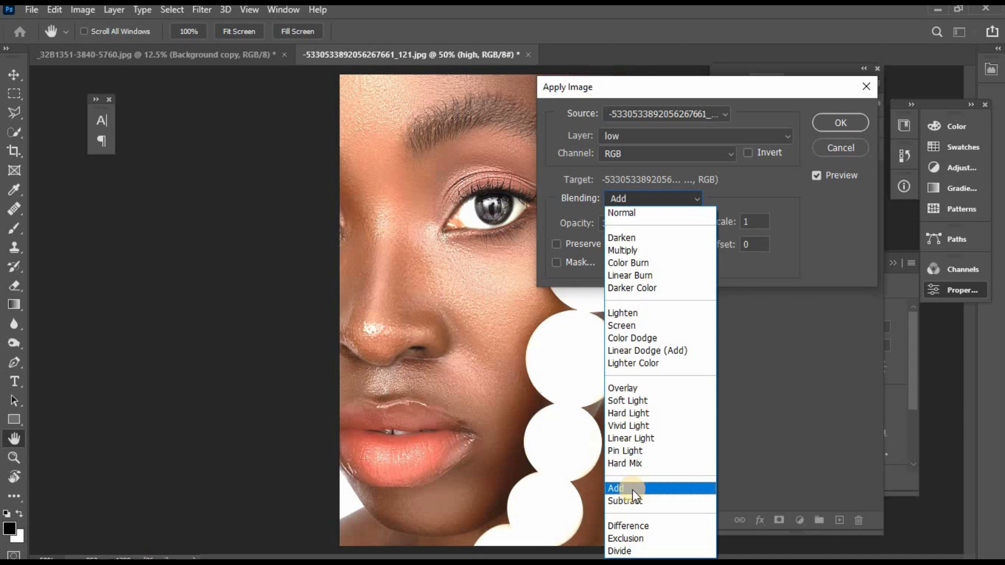
left_click(615, 489)
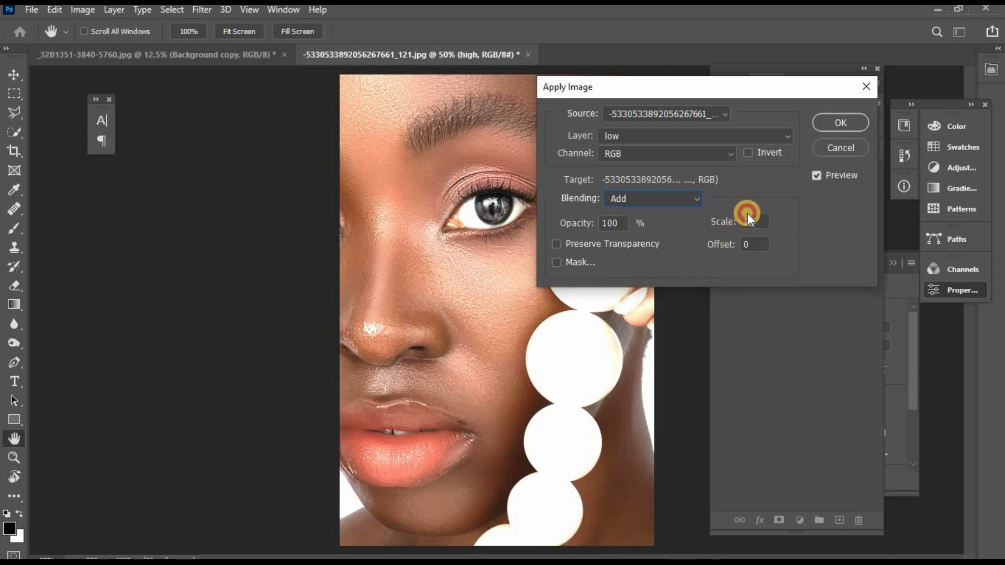
left_click(748, 153)
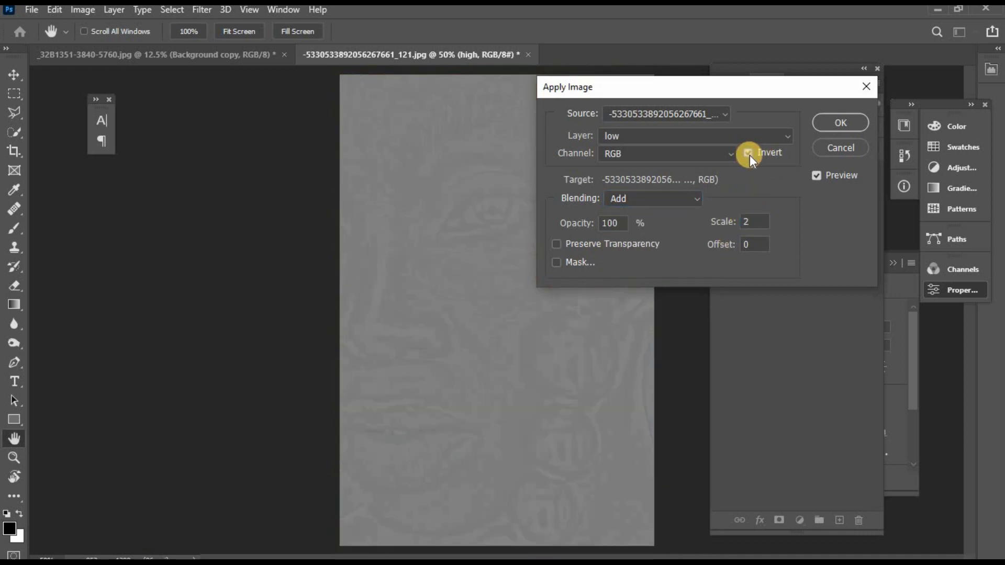
left_click(651, 198)
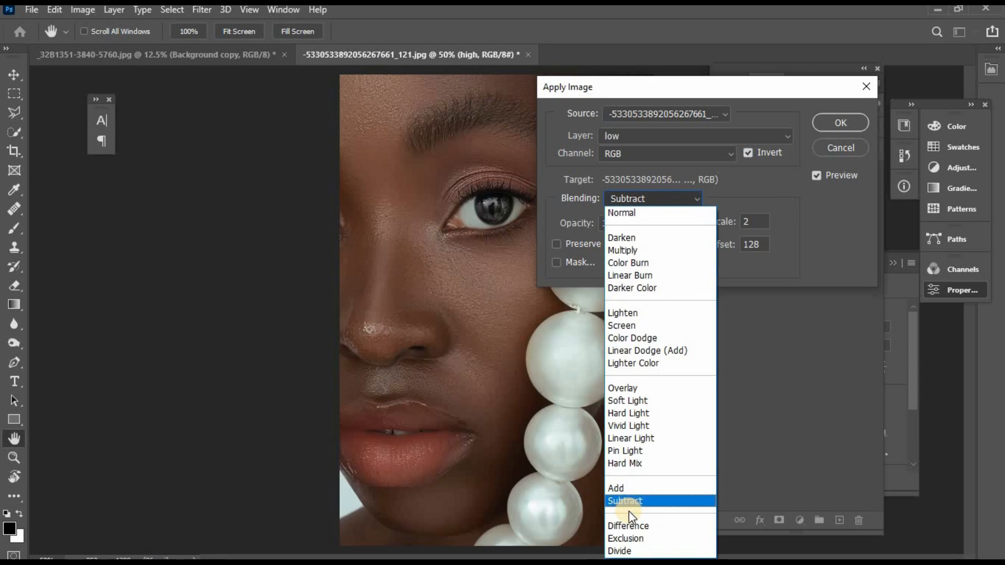
left_click(623, 500)
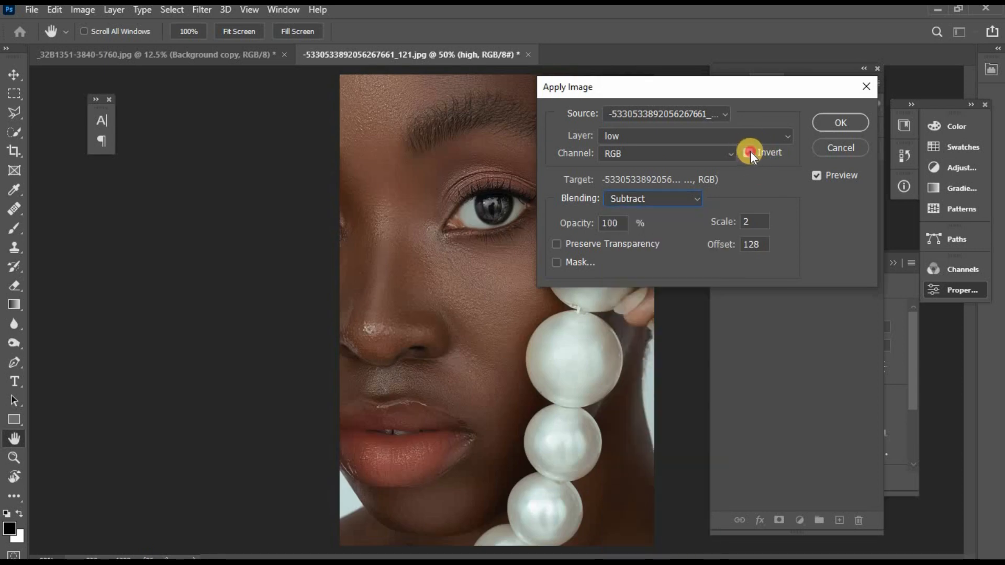
left_click(839, 122)
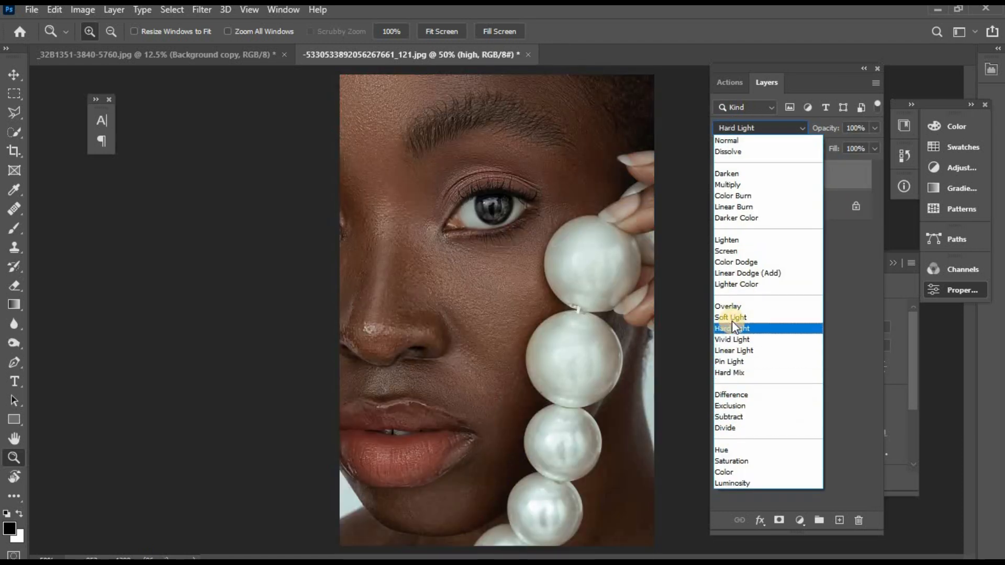
- Blend 'high' in Overlay, then set the sunglasses portrait's copy to Overlay at 100%
left_click(728, 306)
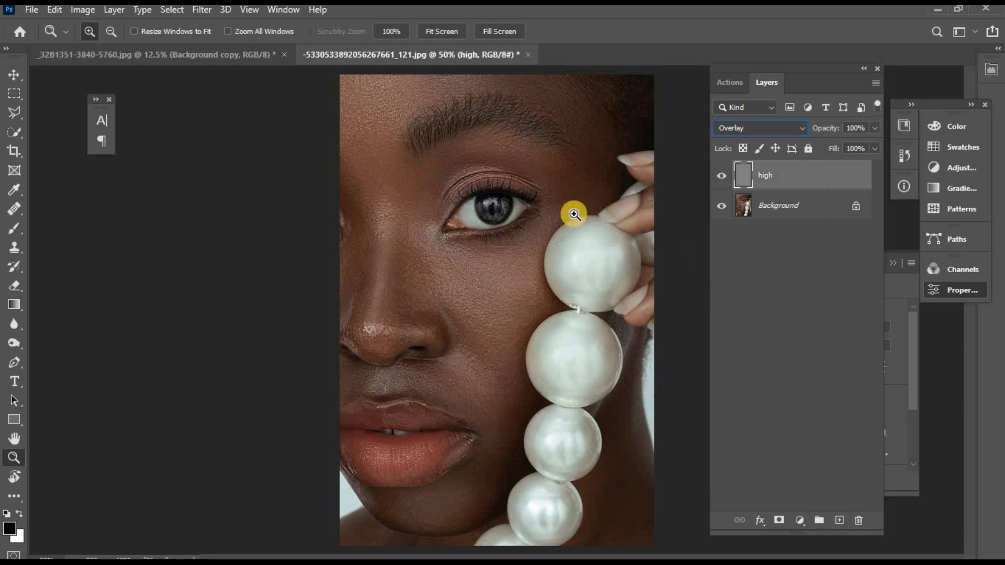
left_click(721, 174)
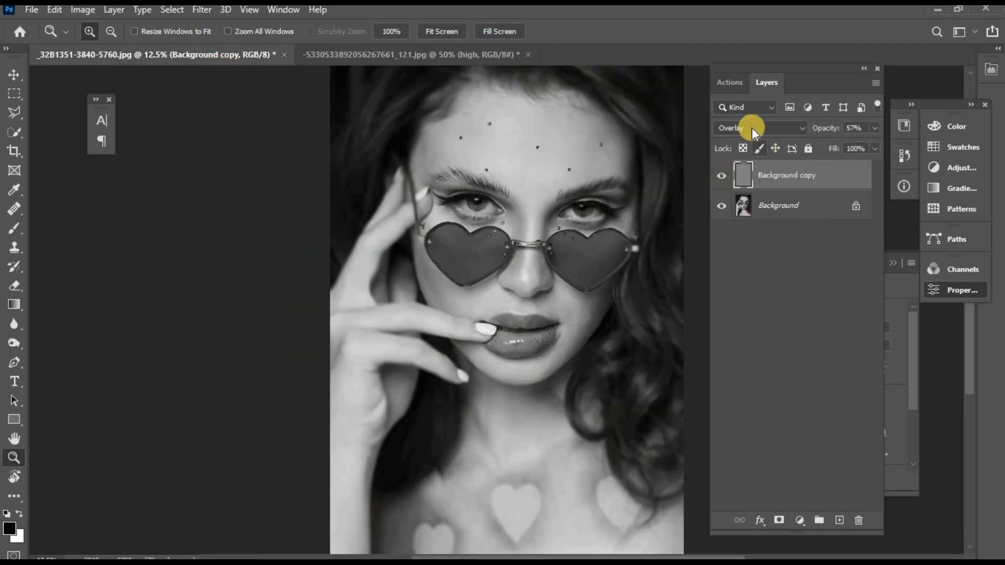
left_click(759, 128)
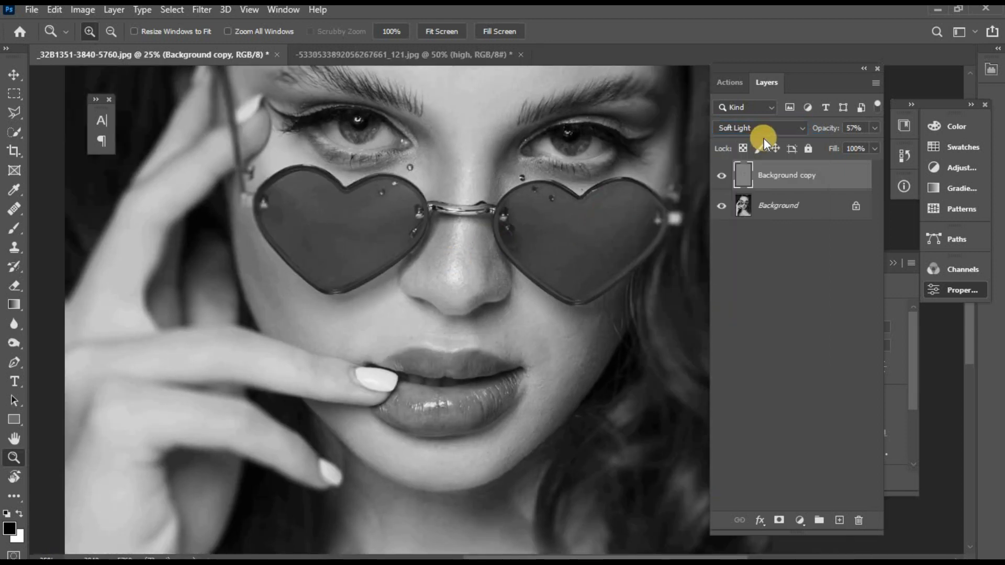
left_click(760, 128)
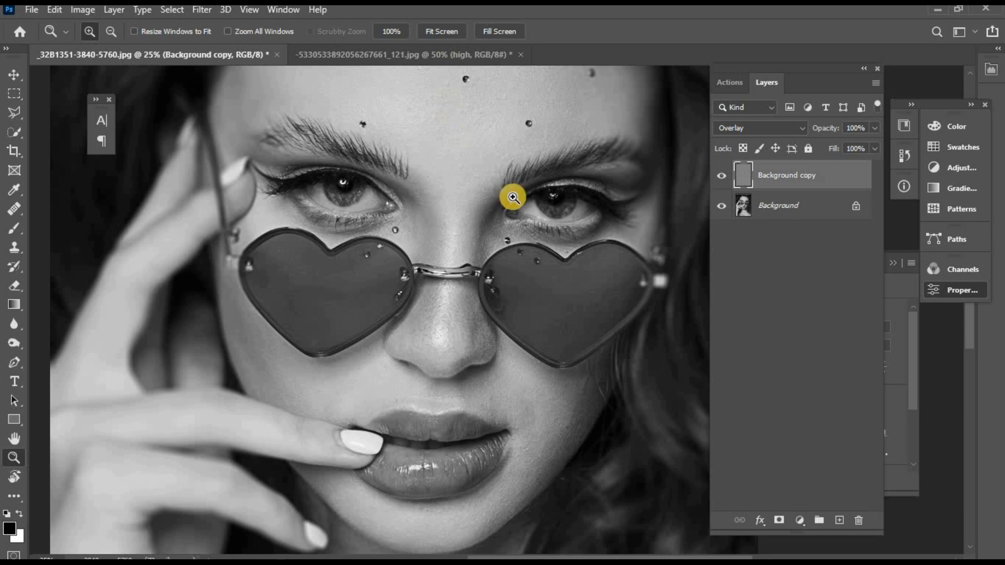
- Tile the colour and black-and-white portraits together using Window > Arrange
left_click(404, 55)
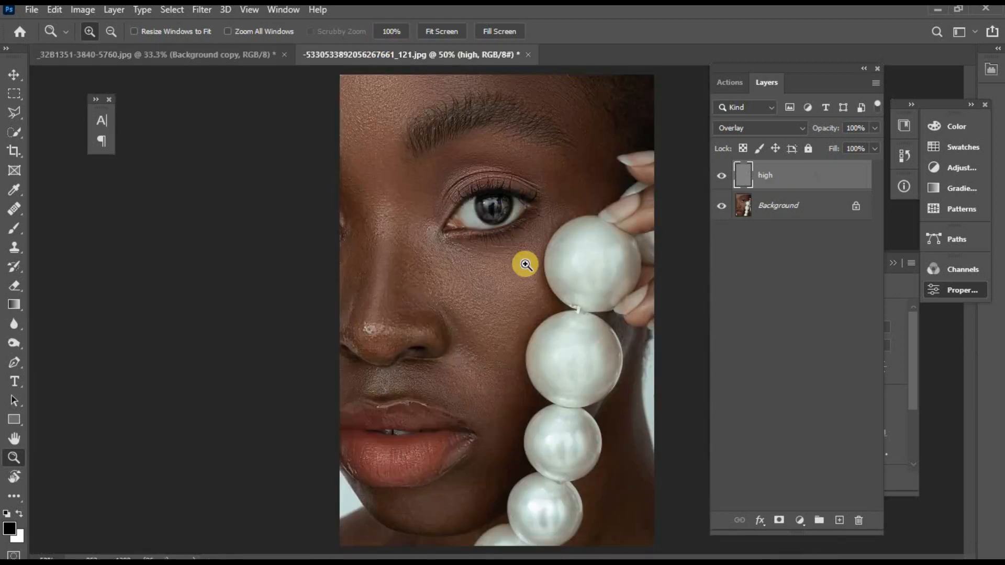
left_click(525, 263)
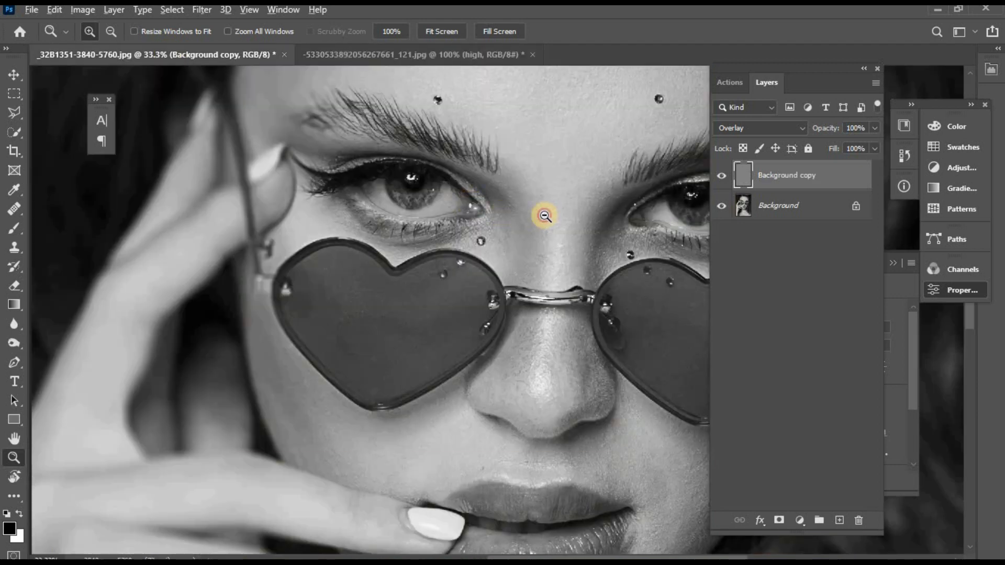
left_click(410, 54)
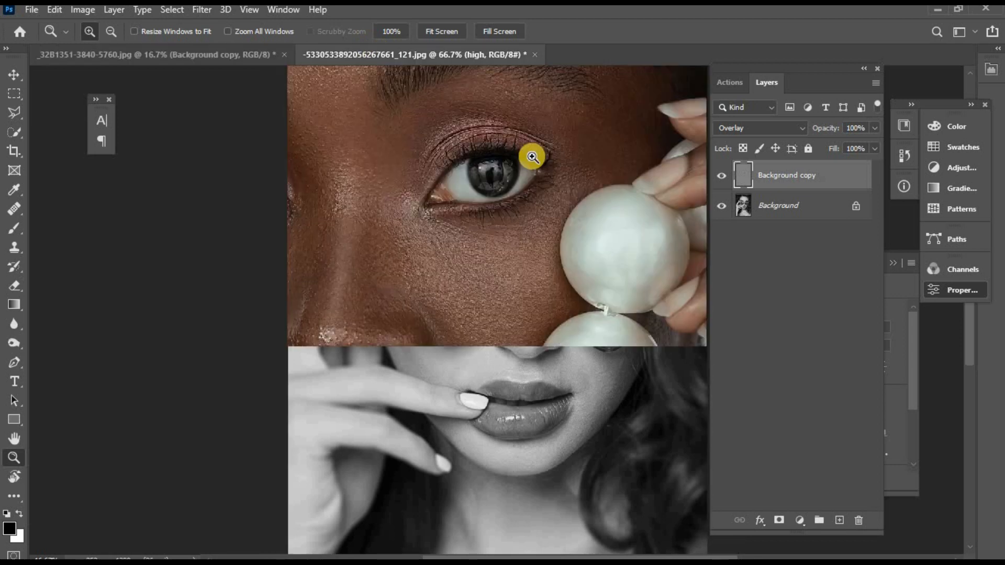
- Try Hard Light on both portraits' layers, then Linear Light on the colour portrait's high layer
left_click(759, 128)
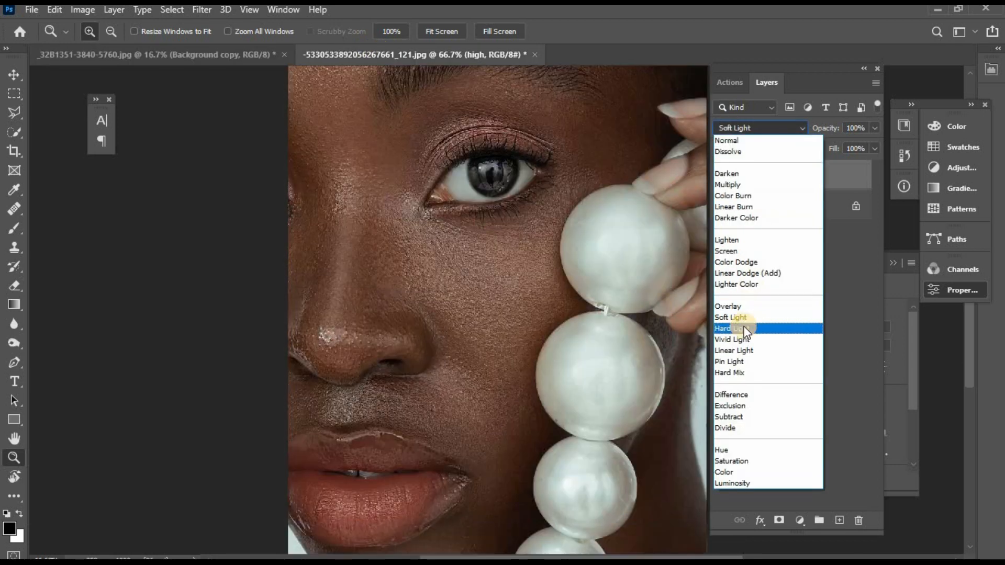
left_click(730, 328)
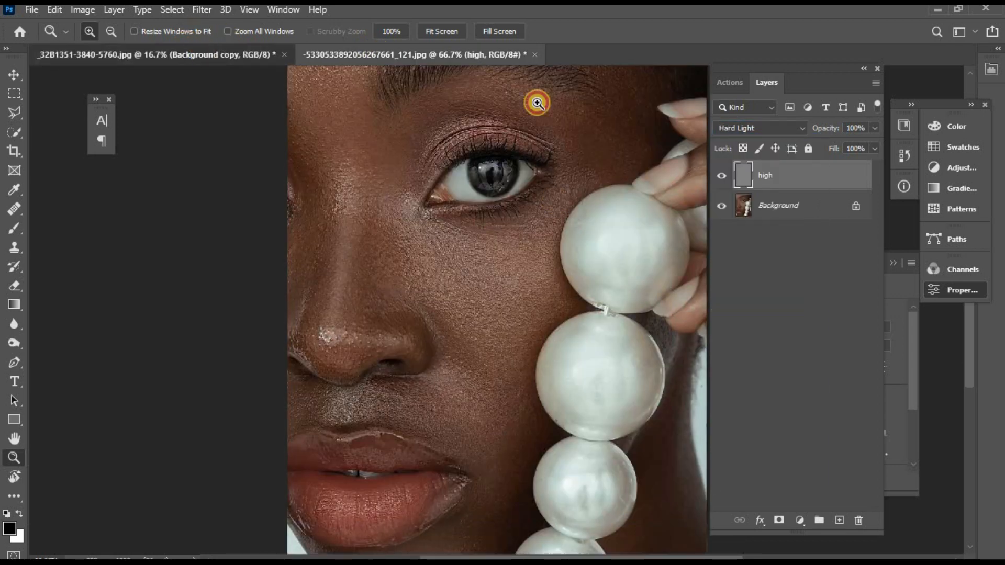
left_click(759, 127)
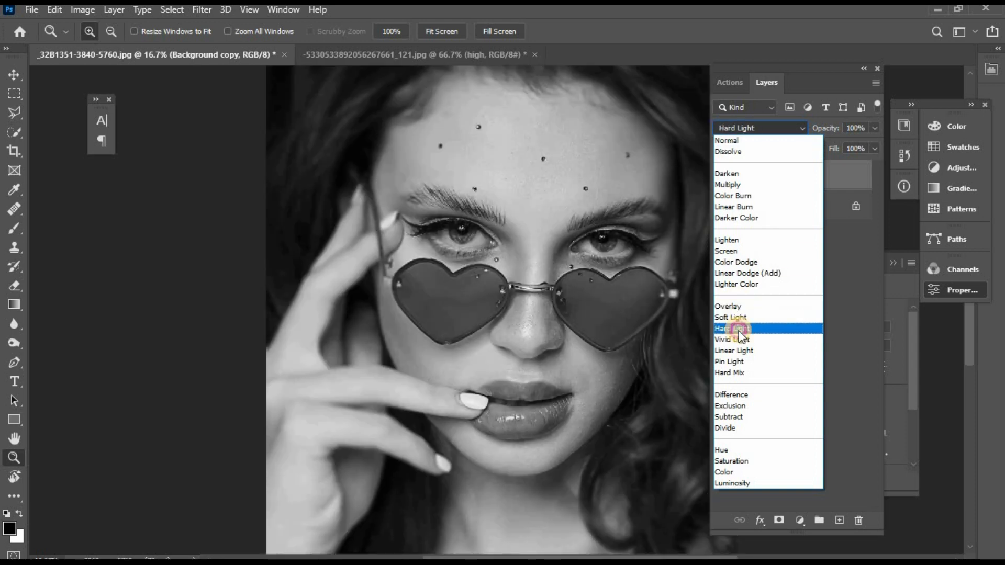
left_click(733, 328)
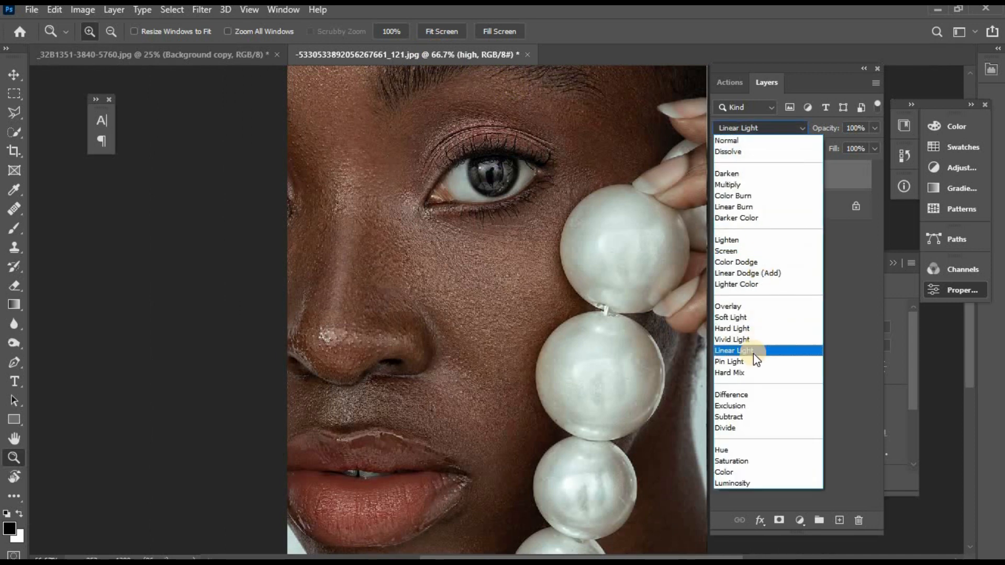
left_click(731, 329)
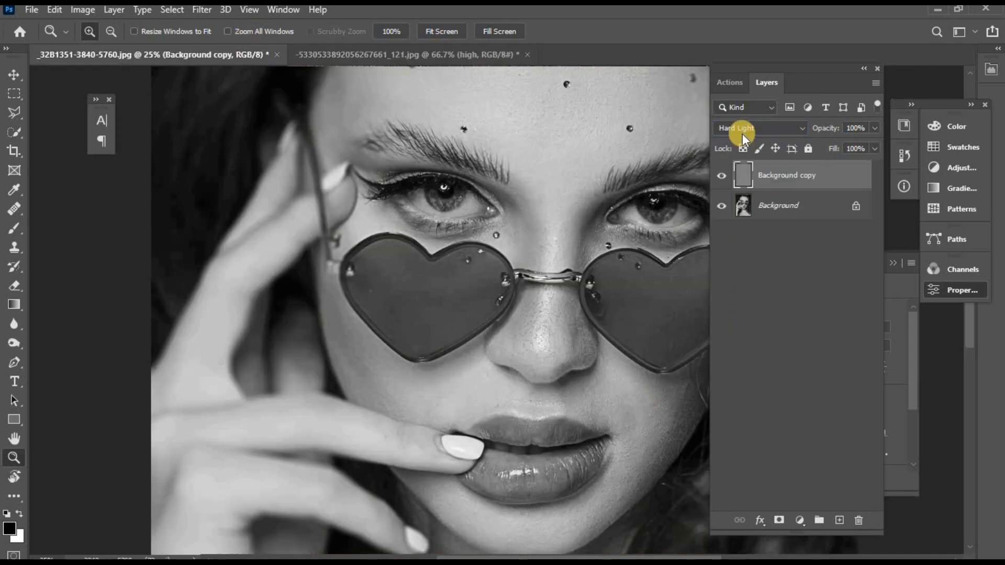
- Try Linear Light on the black-and-white Background copy, then switch it to Soft Light at 57%
left_click(760, 128)
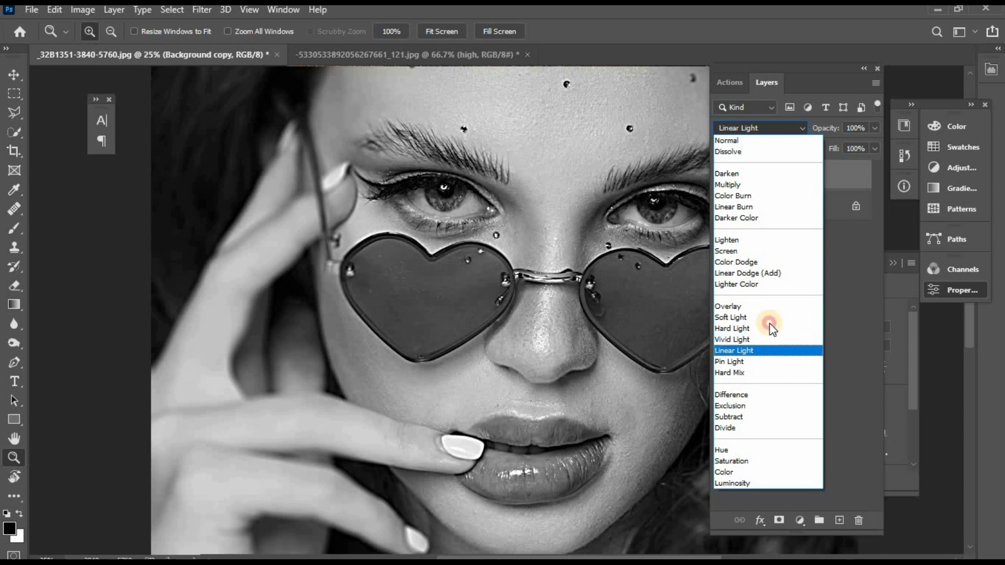
left_click(734, 350)
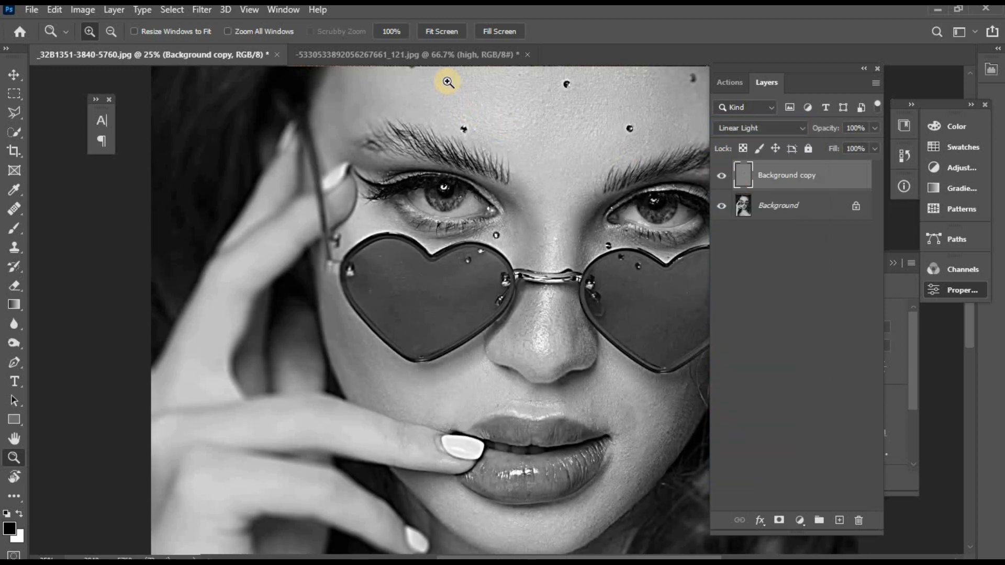
left_click(410, 54)
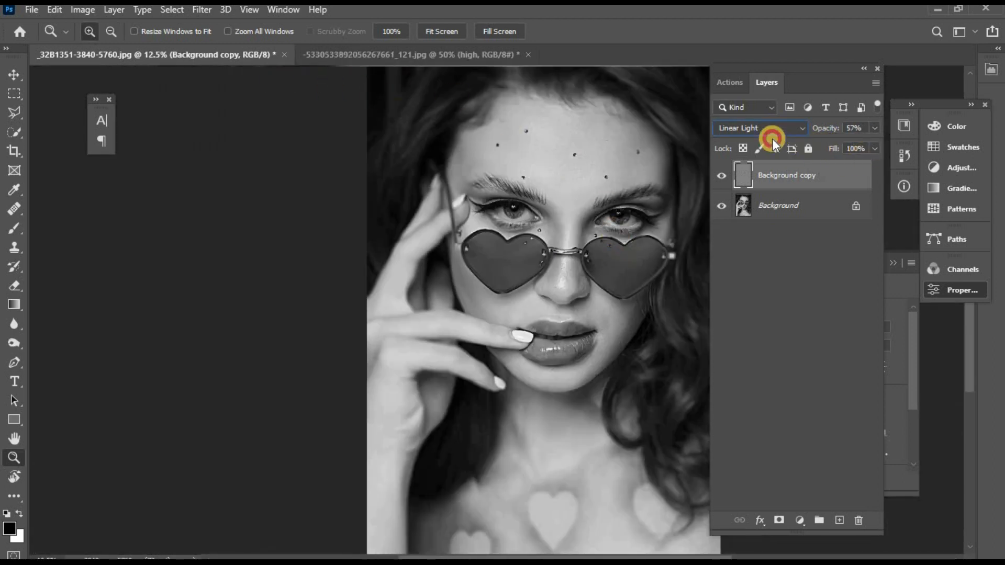
left_click(759, 128)
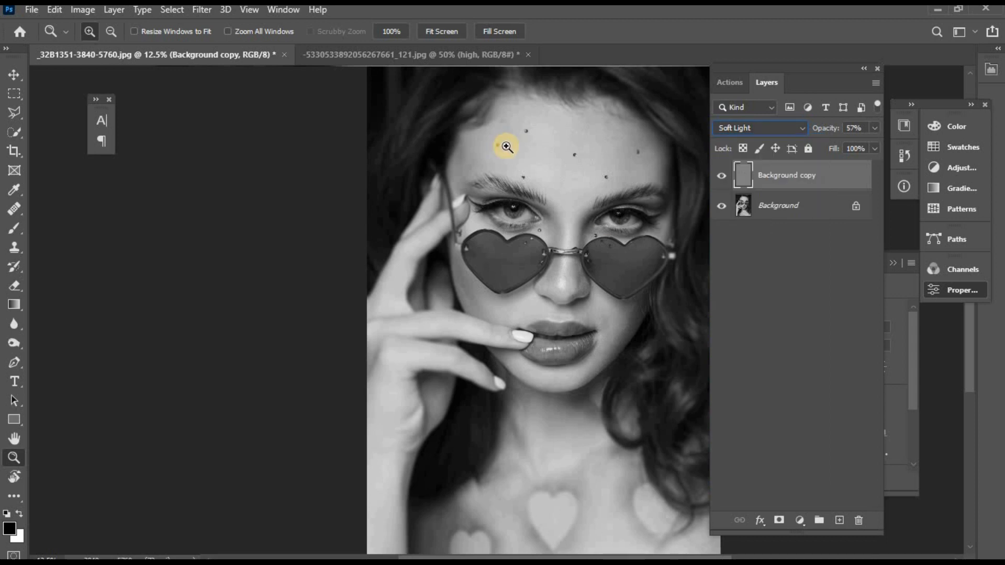